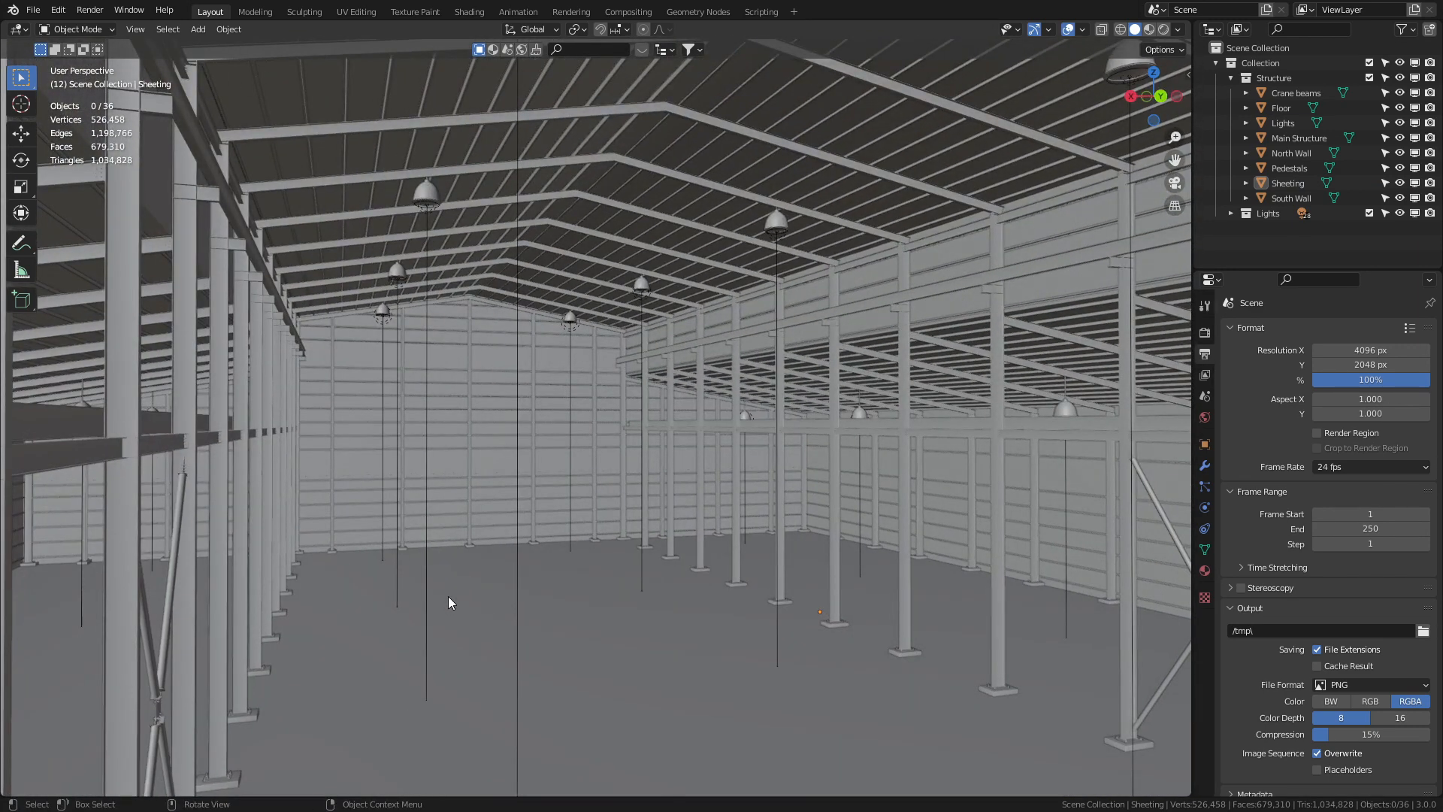
Switch the viewport shading to Rendered to see the warehouse with full lighting.
left_click(1145, 29)
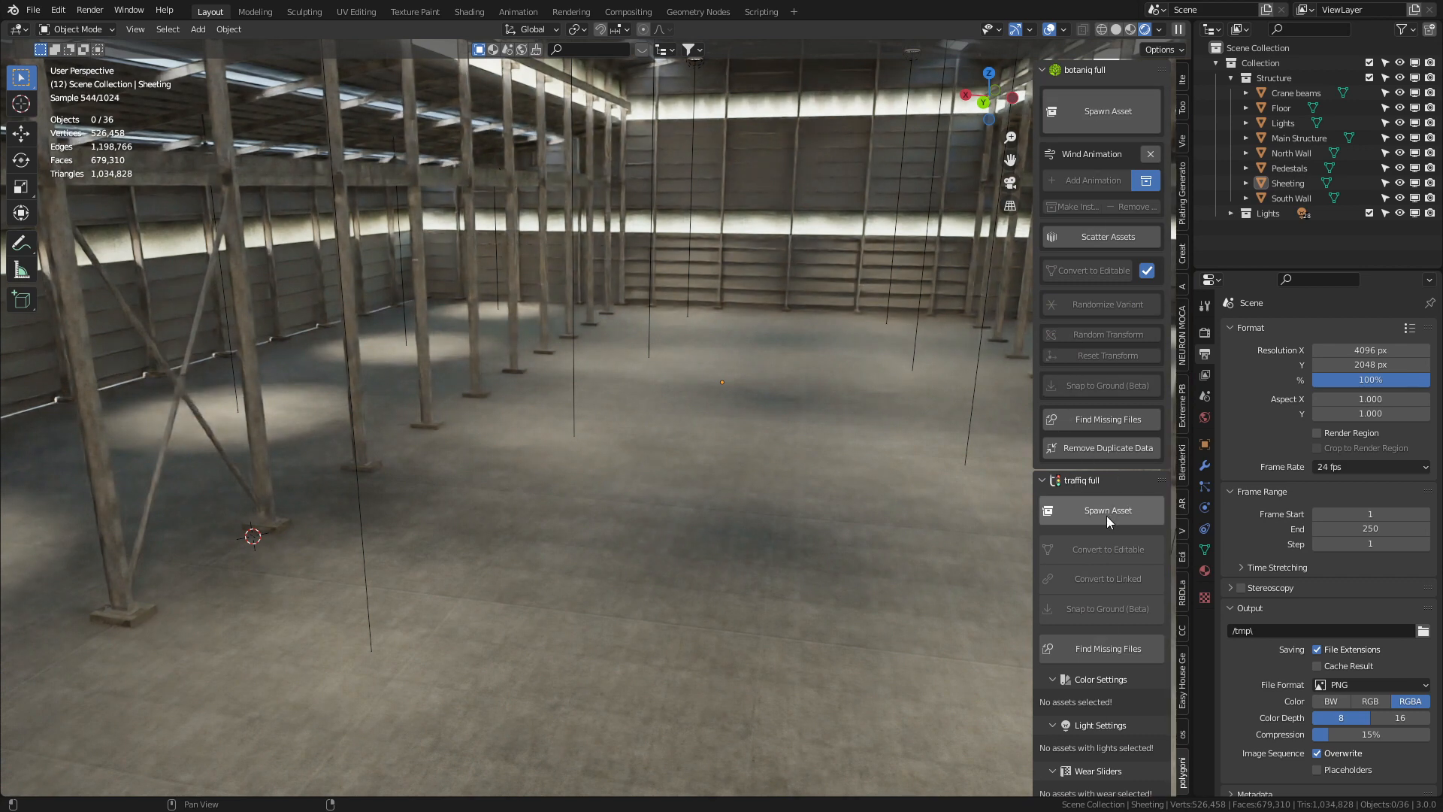
Spawn a Volvo FM9 Box 2020 truck from the traffiq asset list.
left_click(1108, 510)
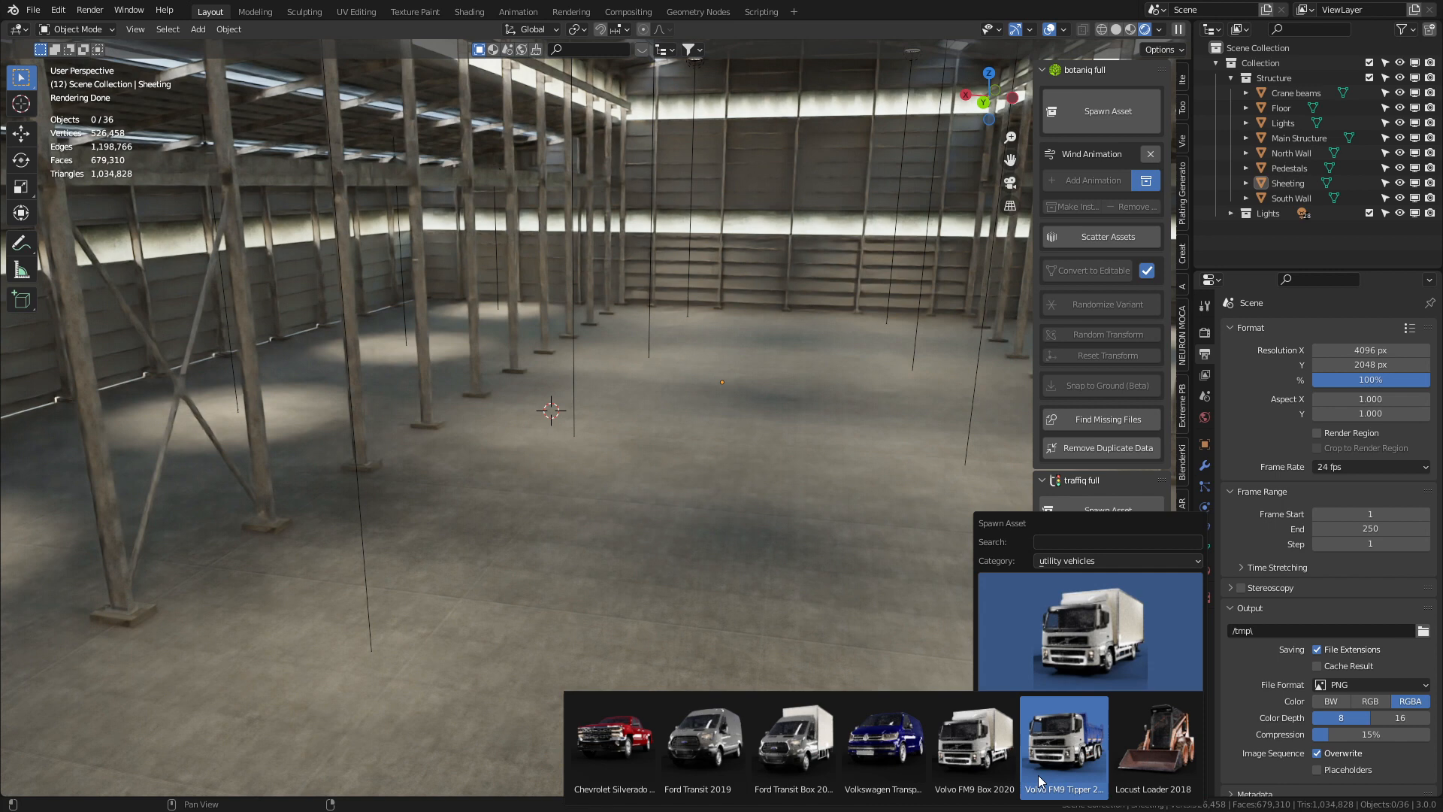
left_click(974, 736)
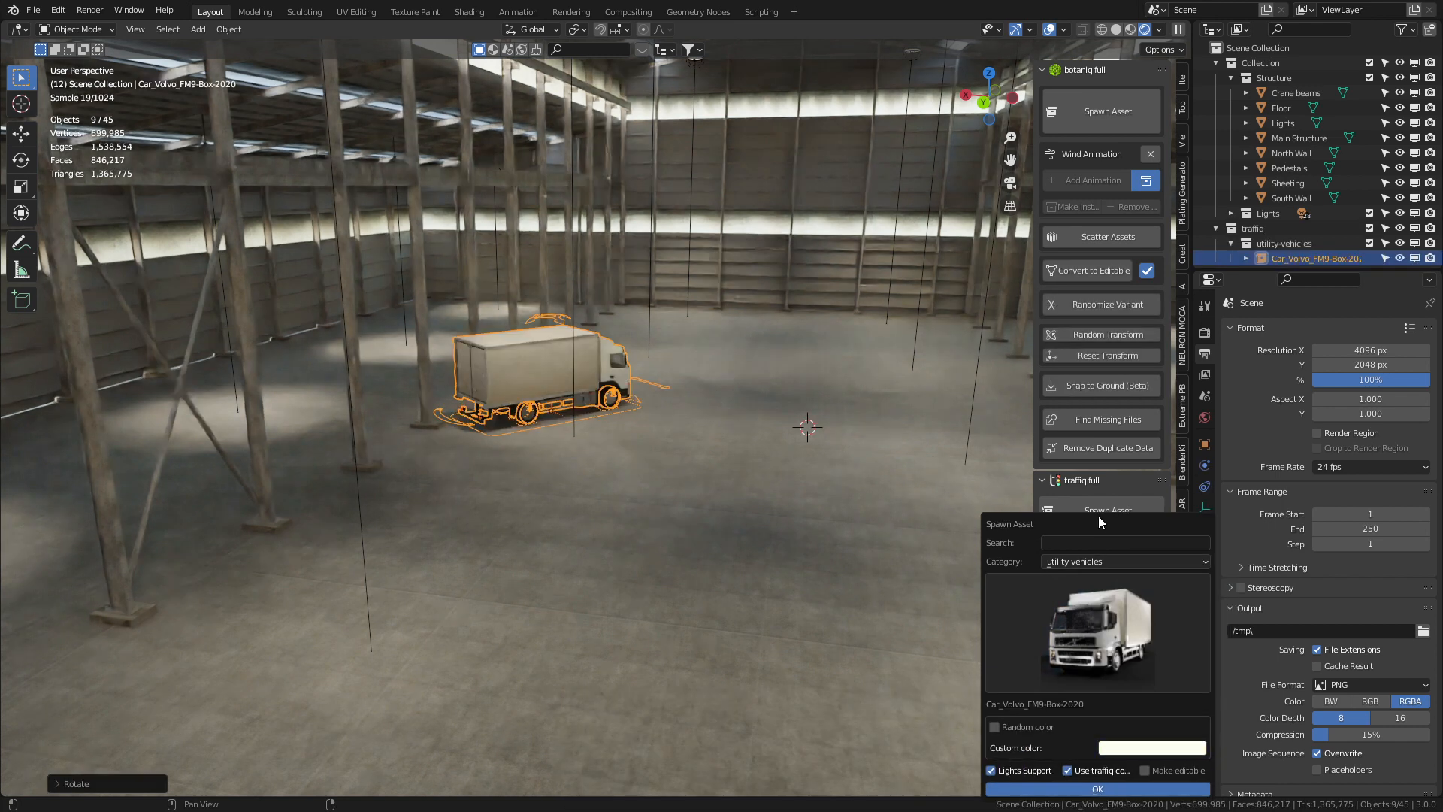
Spawn a Mercedes GLS 2007 from the contemporary cars category.
left_click(1122, 560)
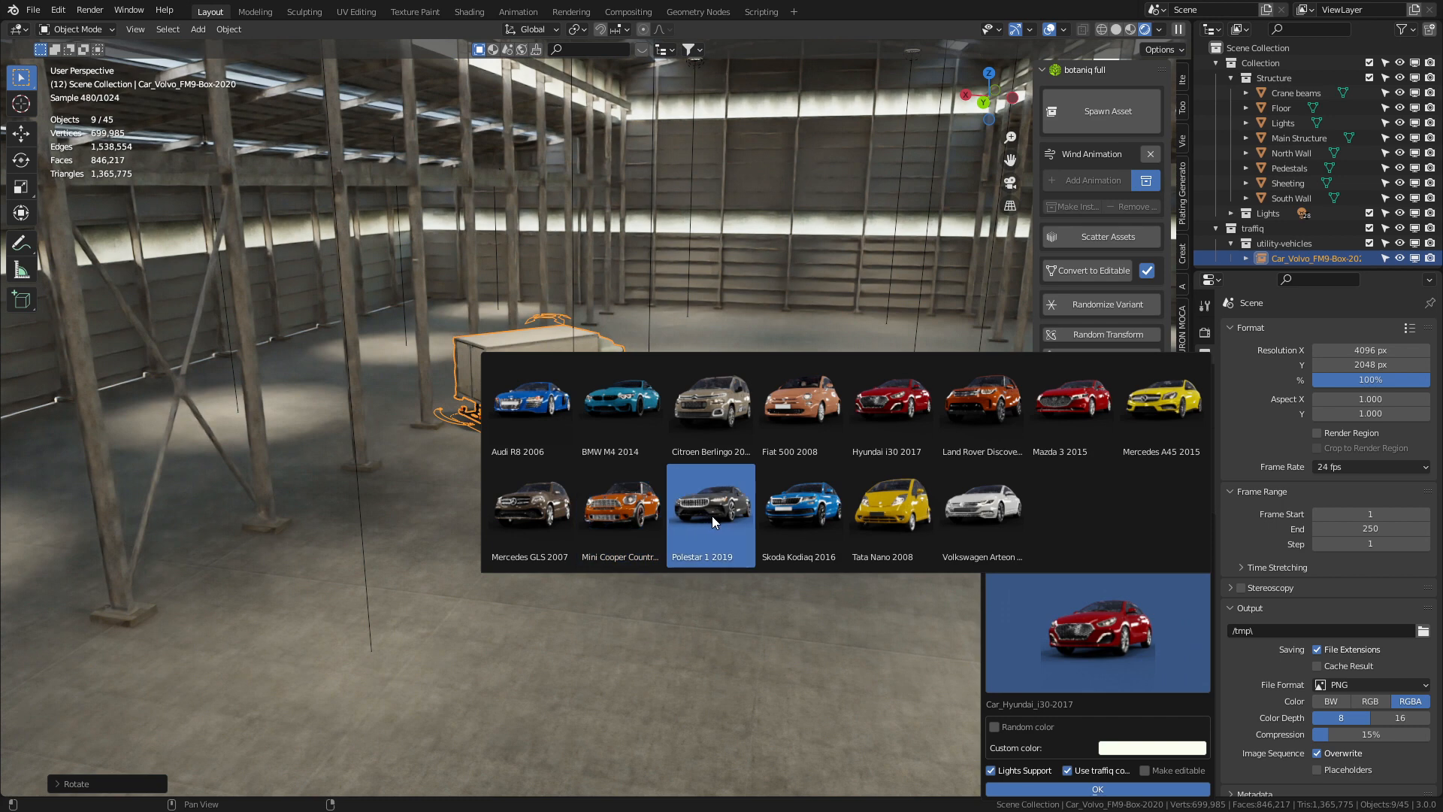
left_click(1148, 747)
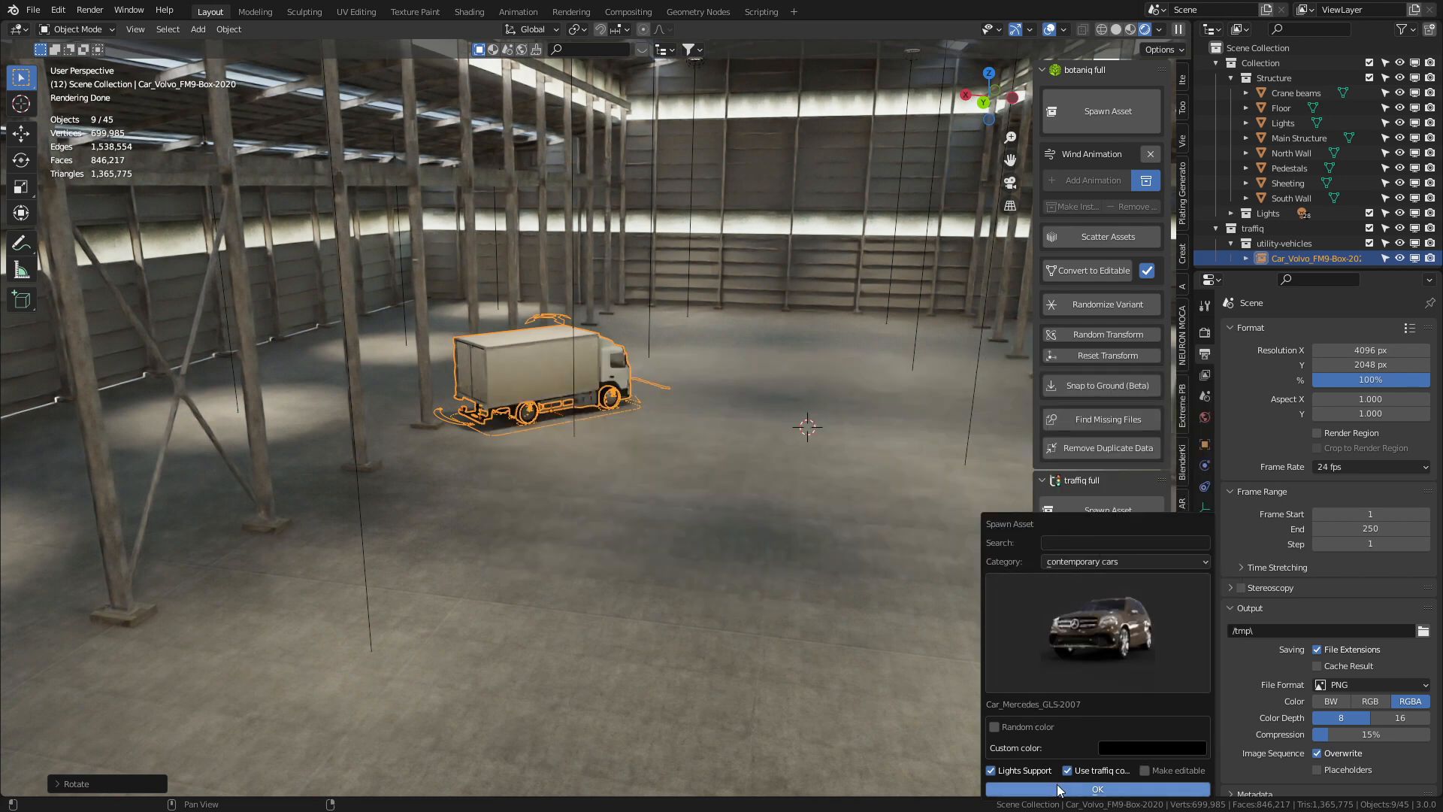
left_click(1098, 789)
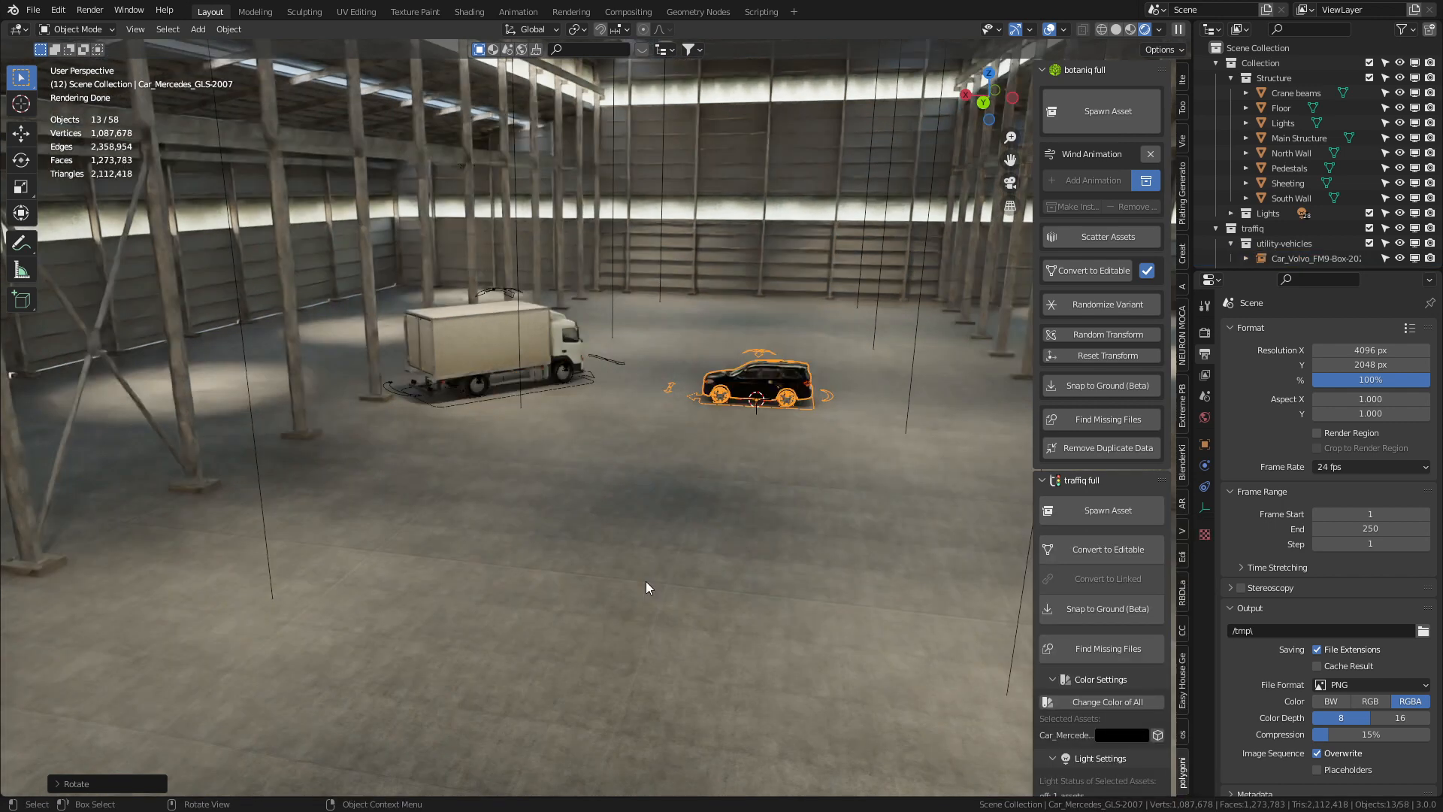
mouse_move(594, 613)
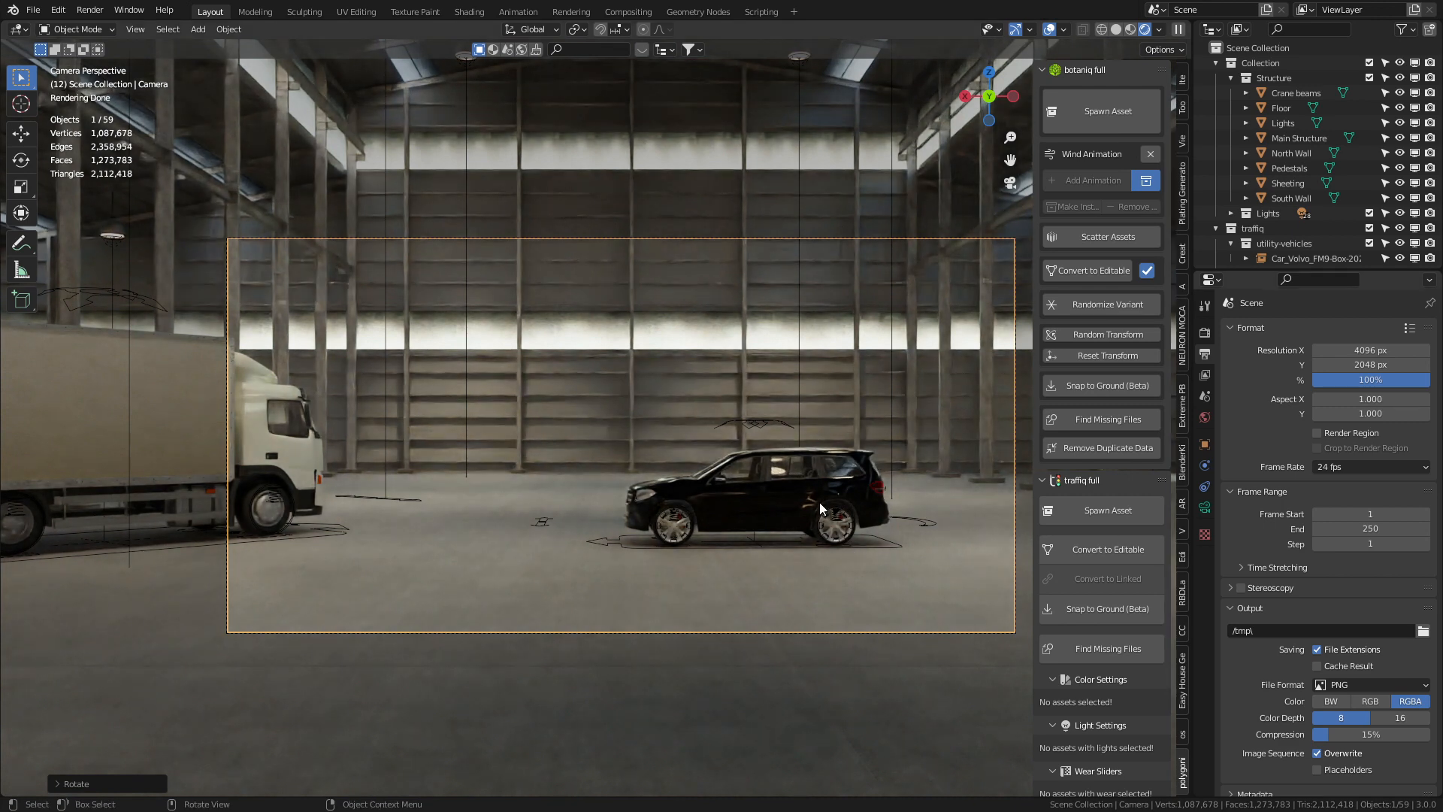
Set the camera lens to Panoramic with an Equirectangular panorama type.
left_click(1204, 319)
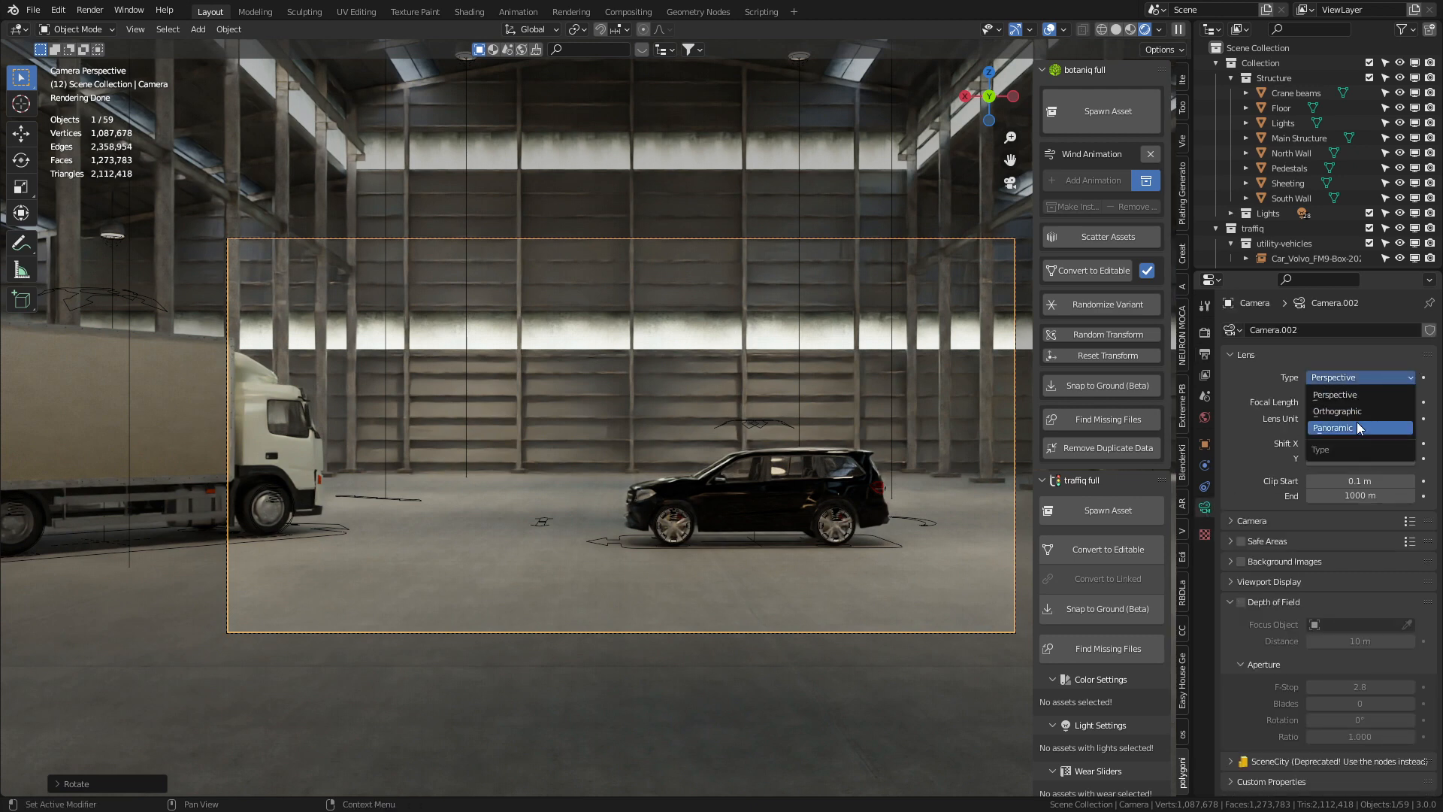
left_click(1330, 427)
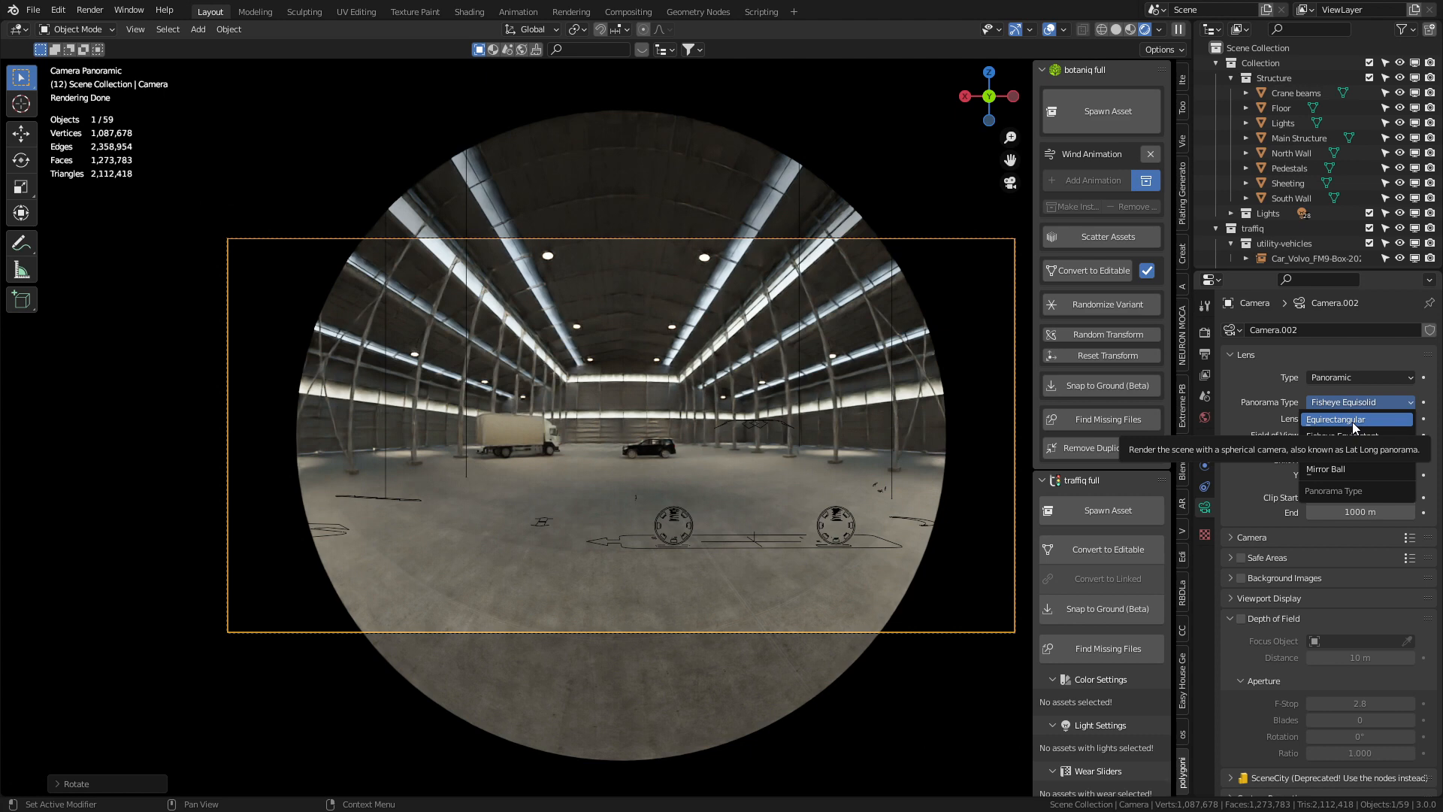
left_click(1353, 419)
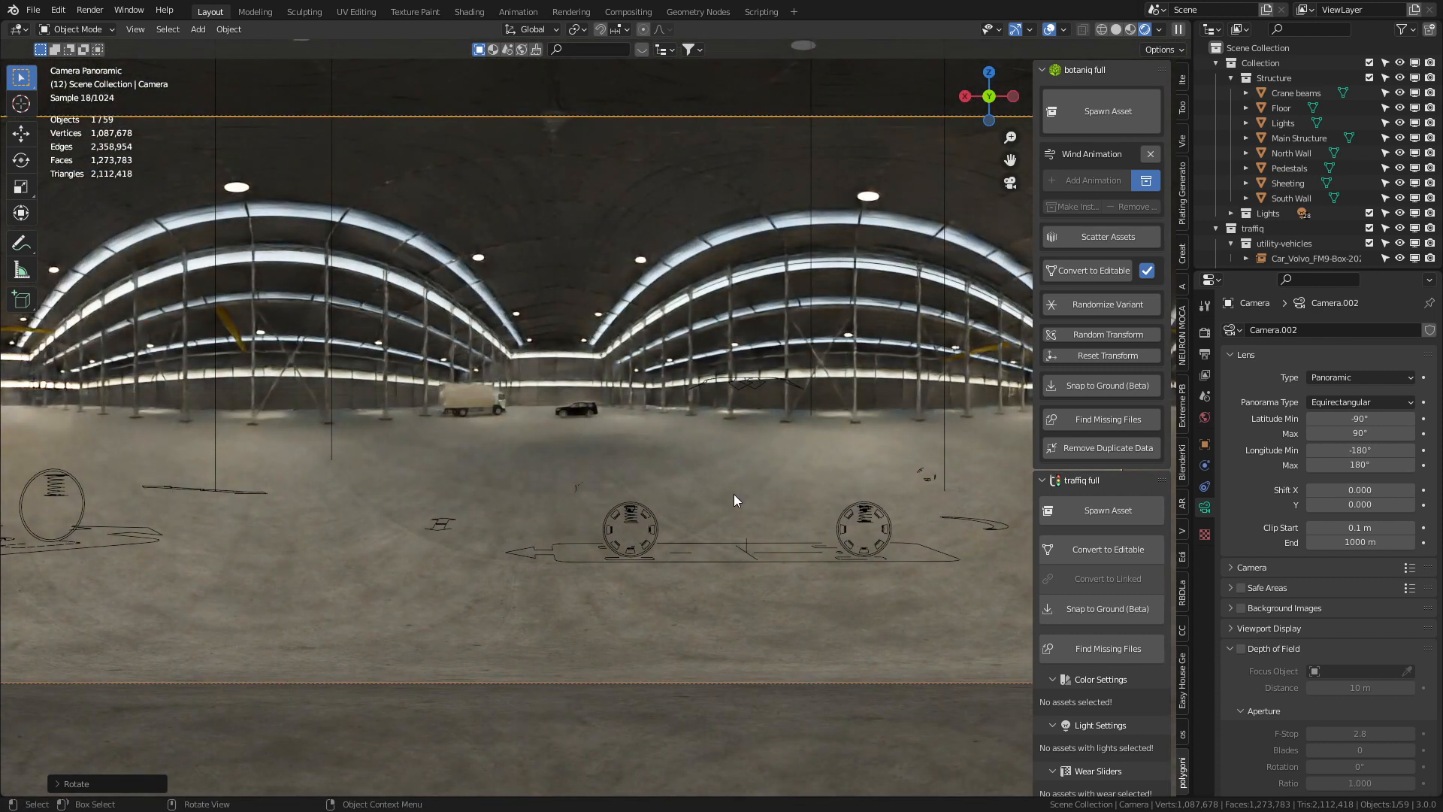
Review the Cycles render settings, then show the Output properties for resolution and format.
left_click(1204, 332)
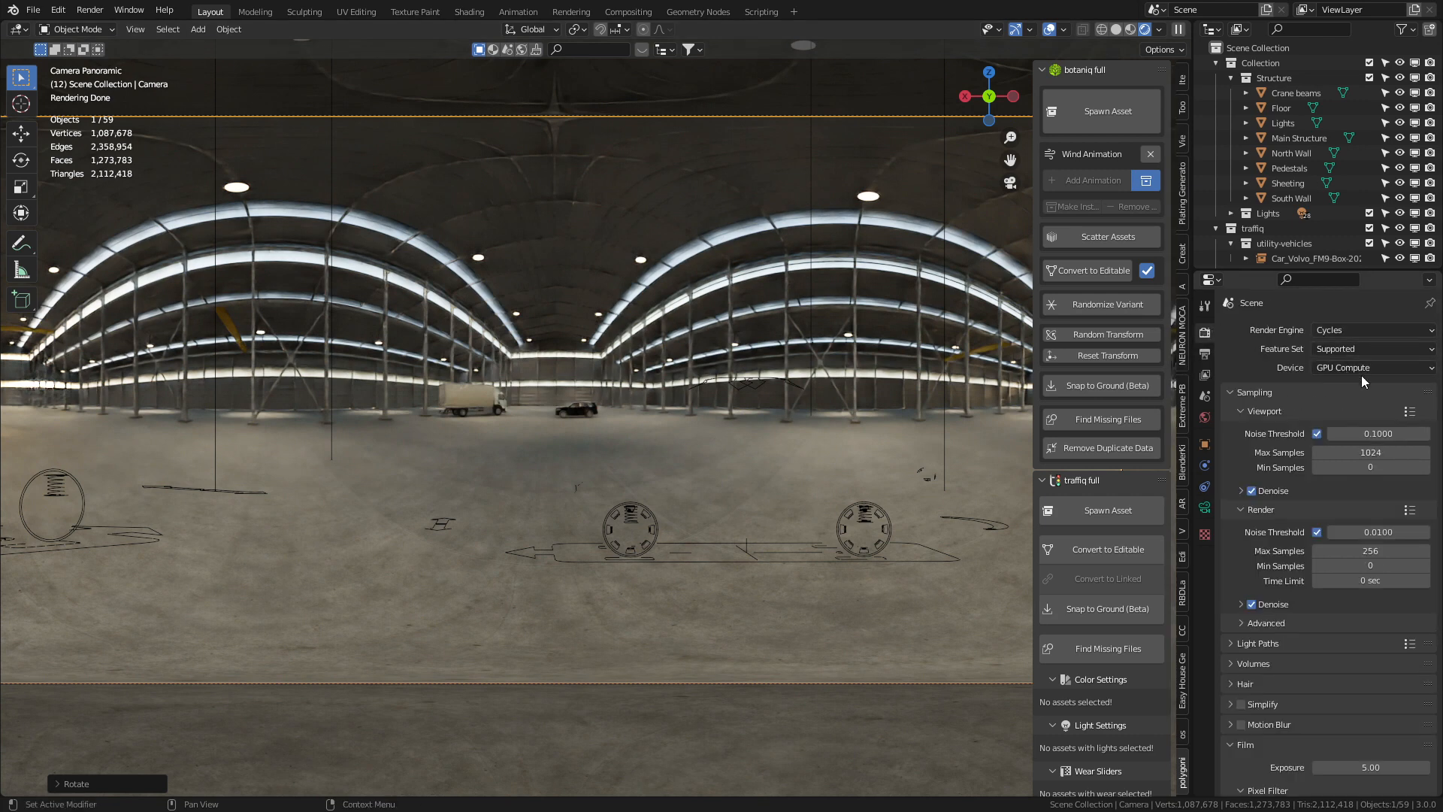
mouse_move(1367, 330)
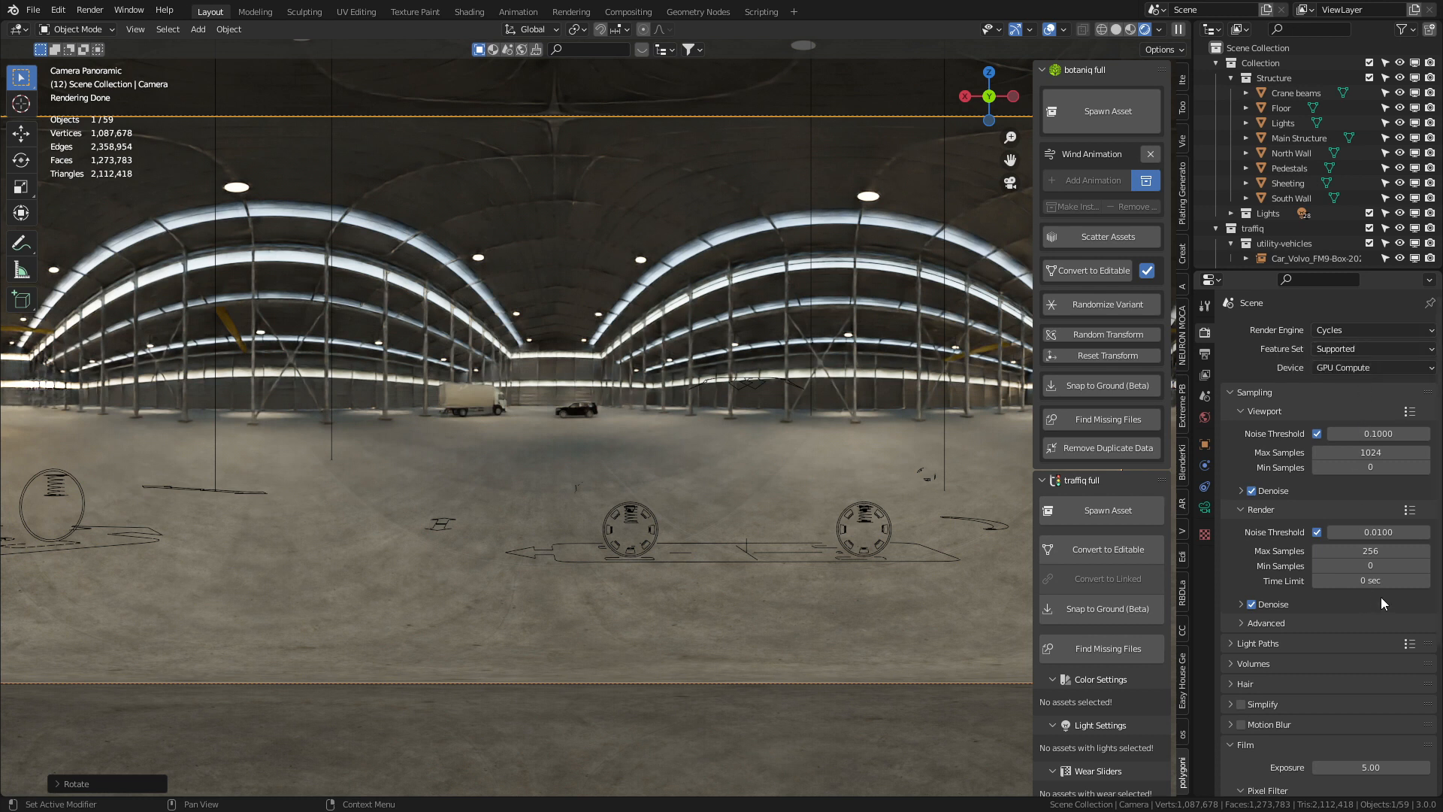
scroll("down", 3)
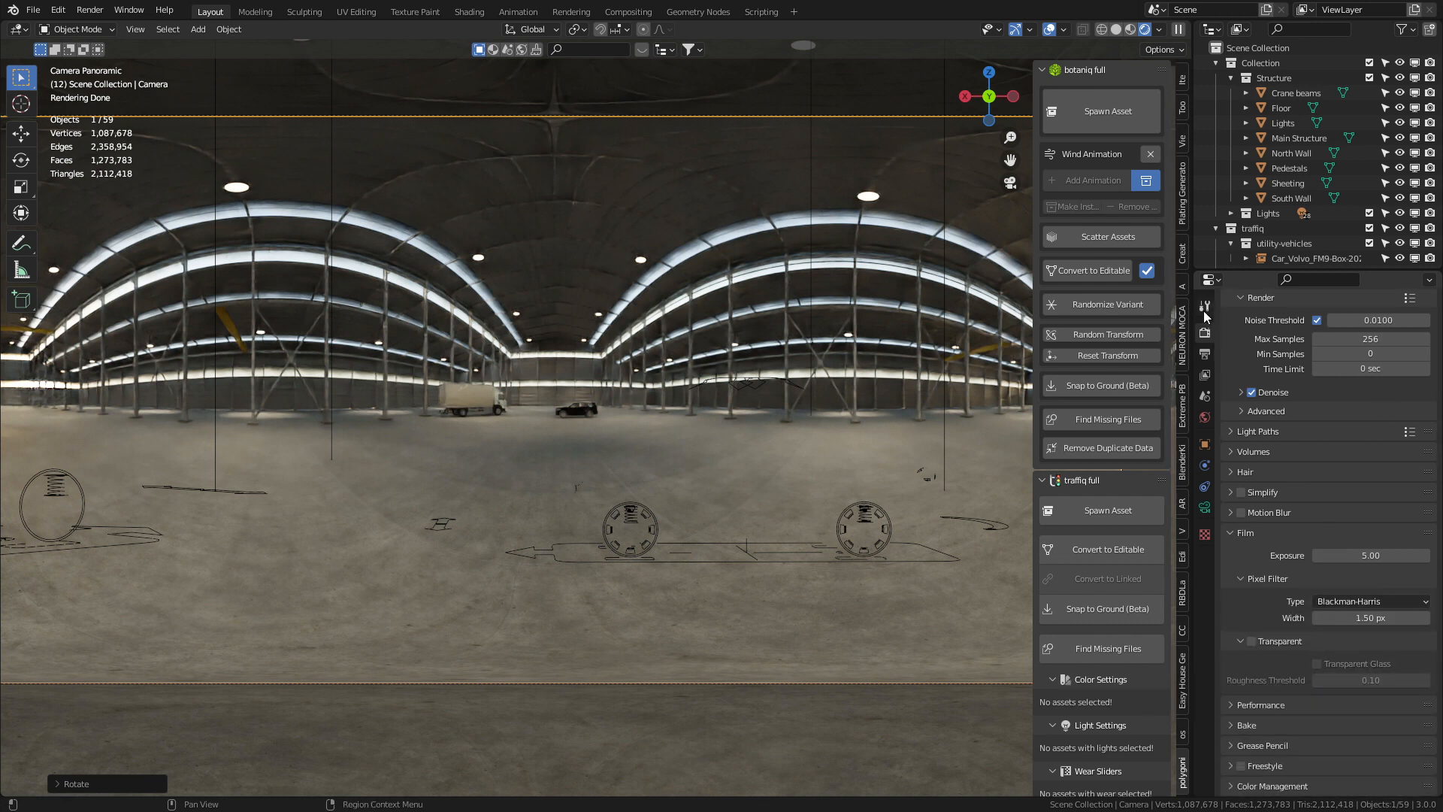
left_click(1204, 353)
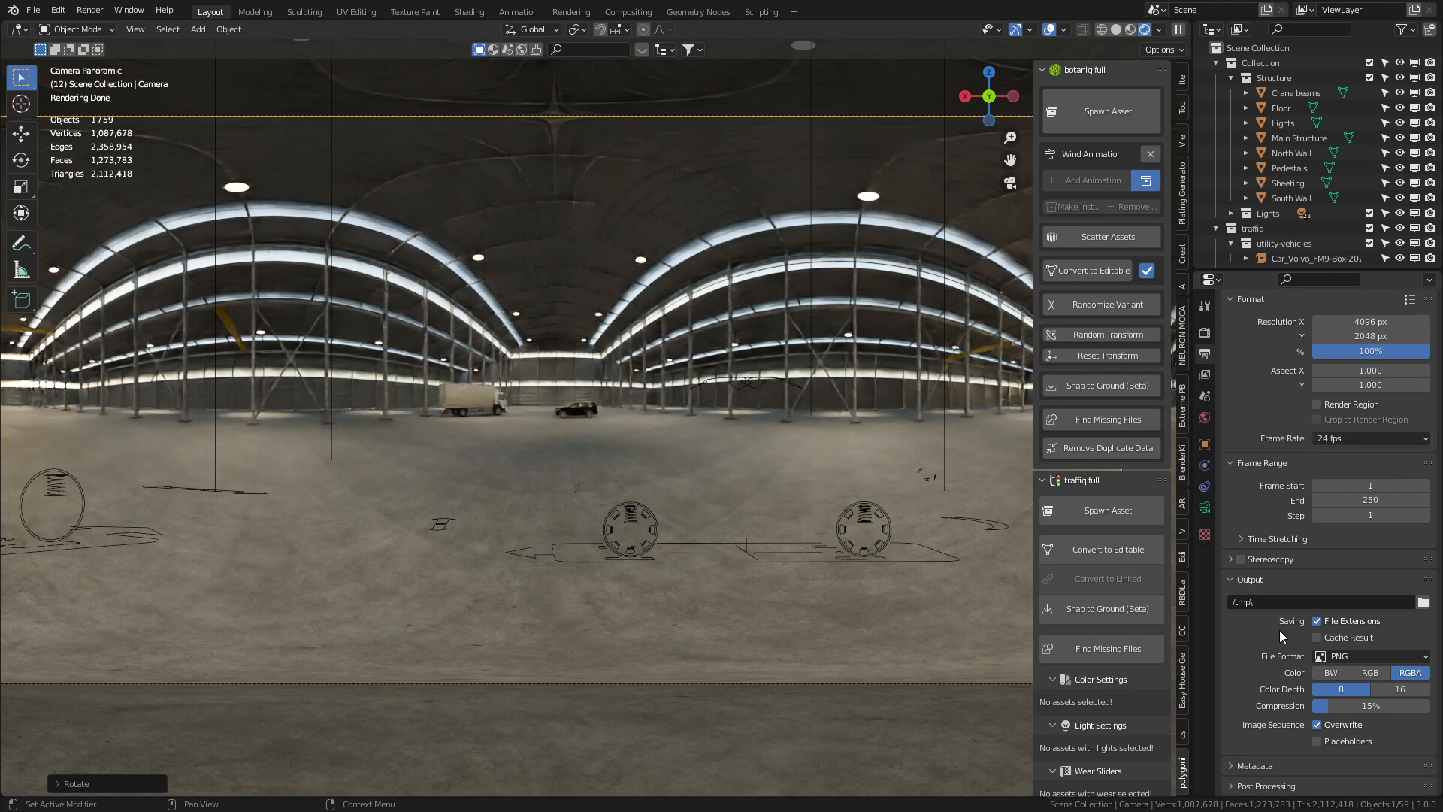
Set render output to OpenEXR with Float (Half) colour depth and a compression codec.
left_click(1370, 655)
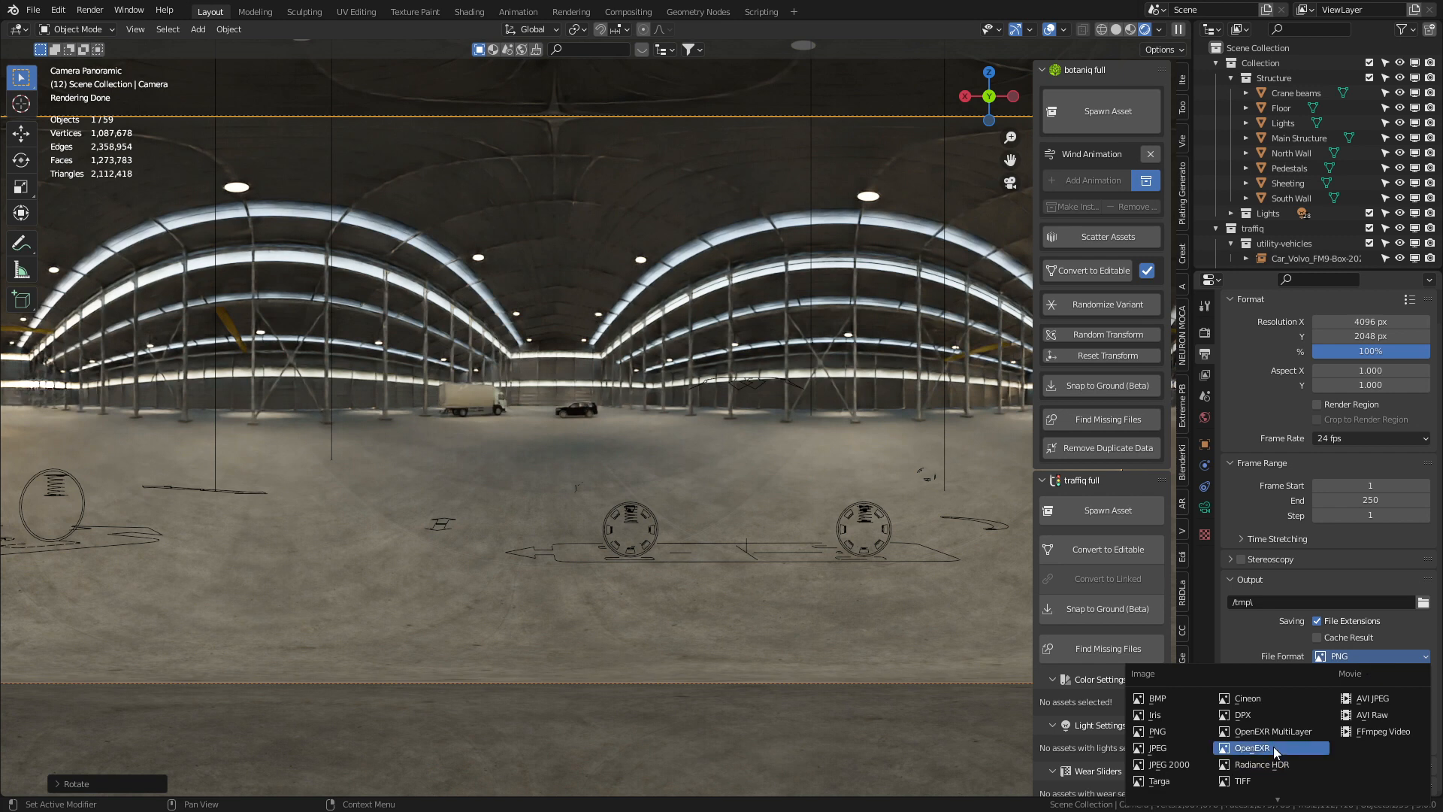
left_click(1252, 747)
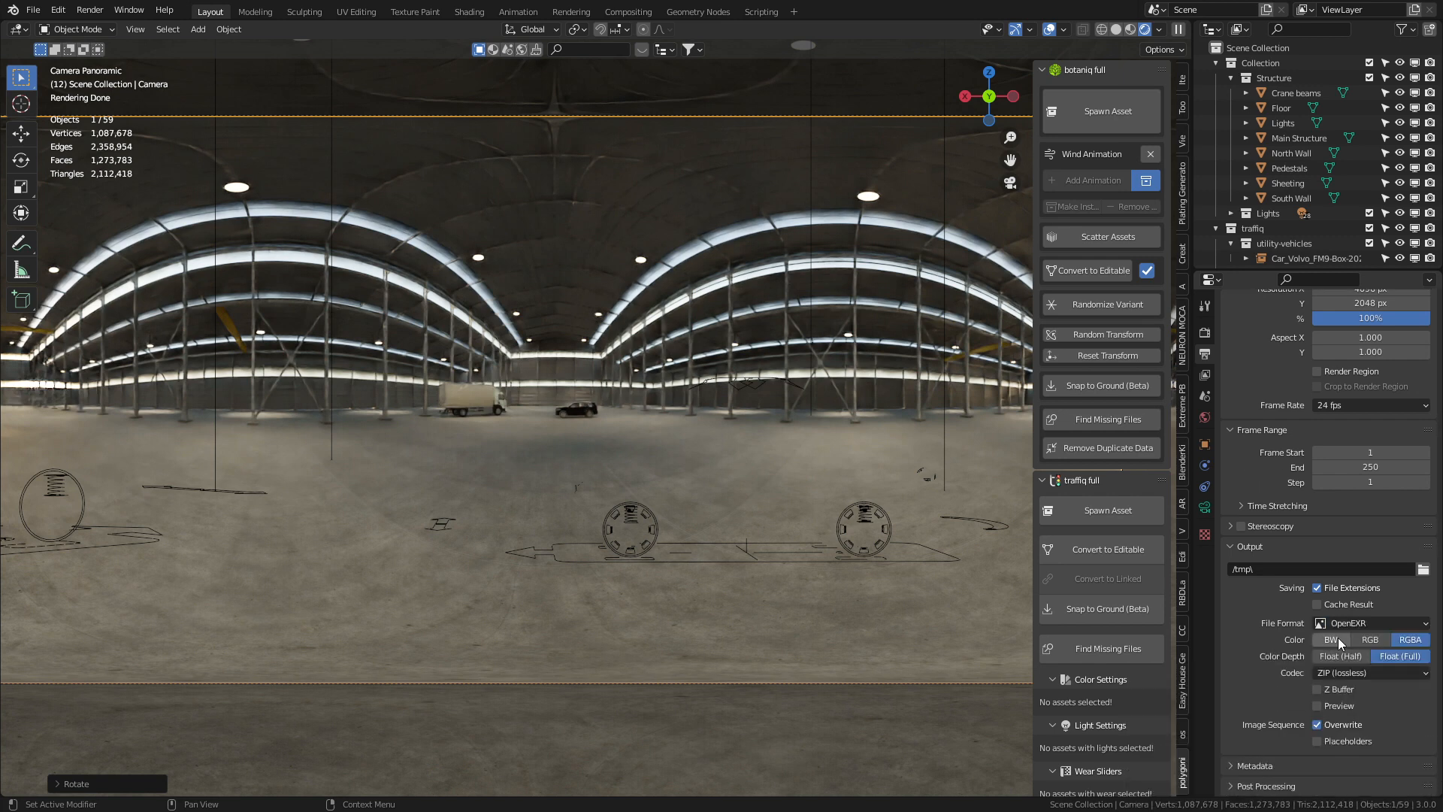
left_click(1370, 639)
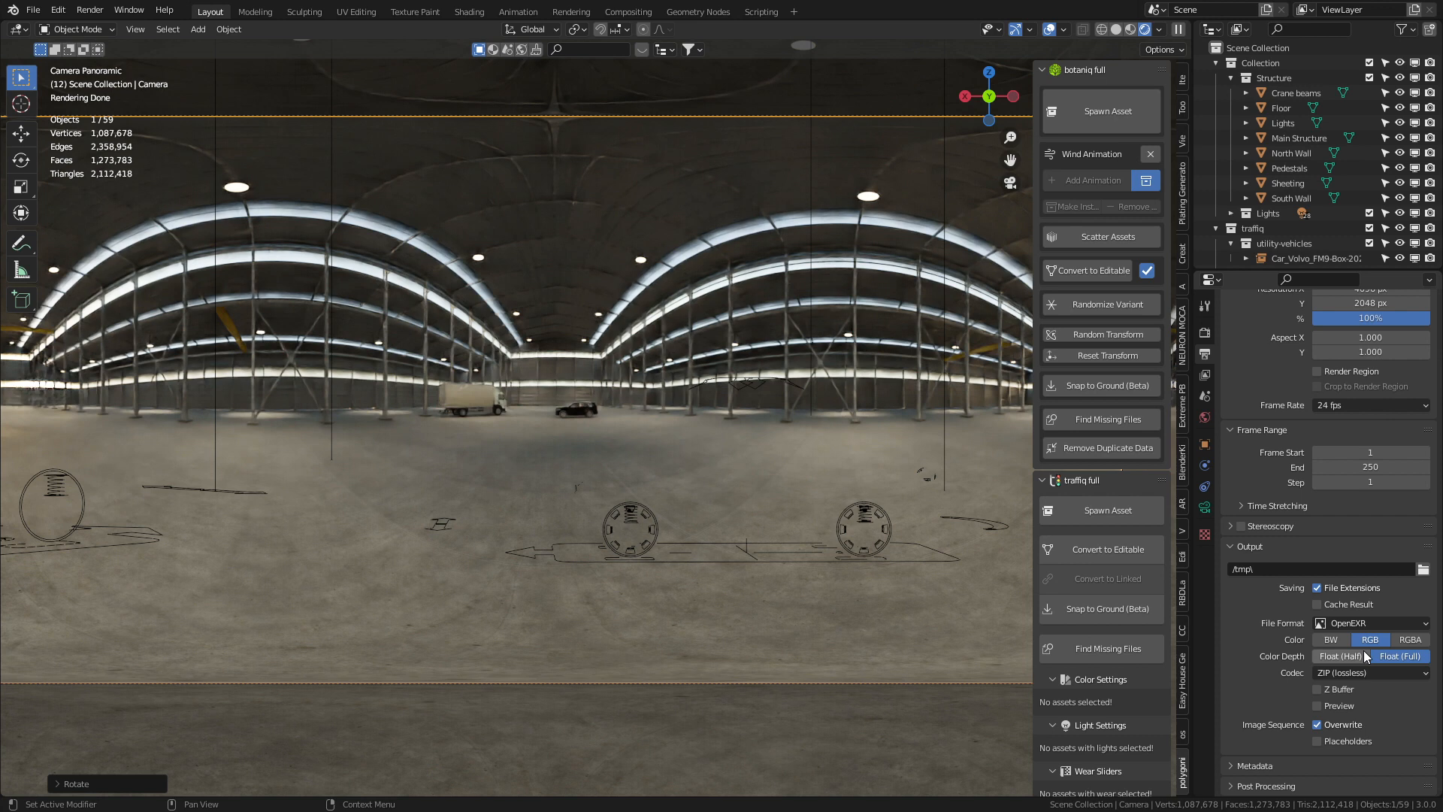
left_click(1339, 655)
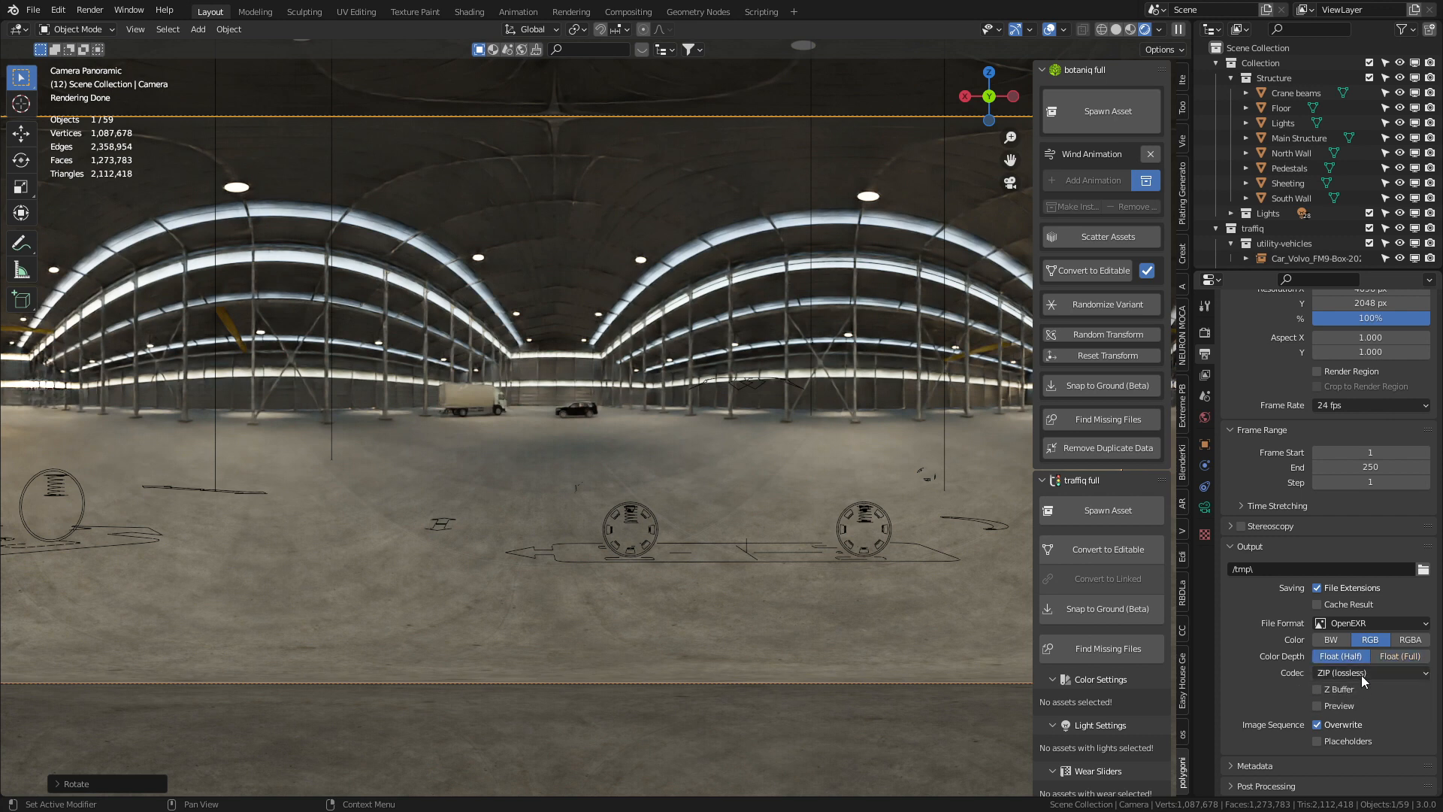
left_click(1368, 672)
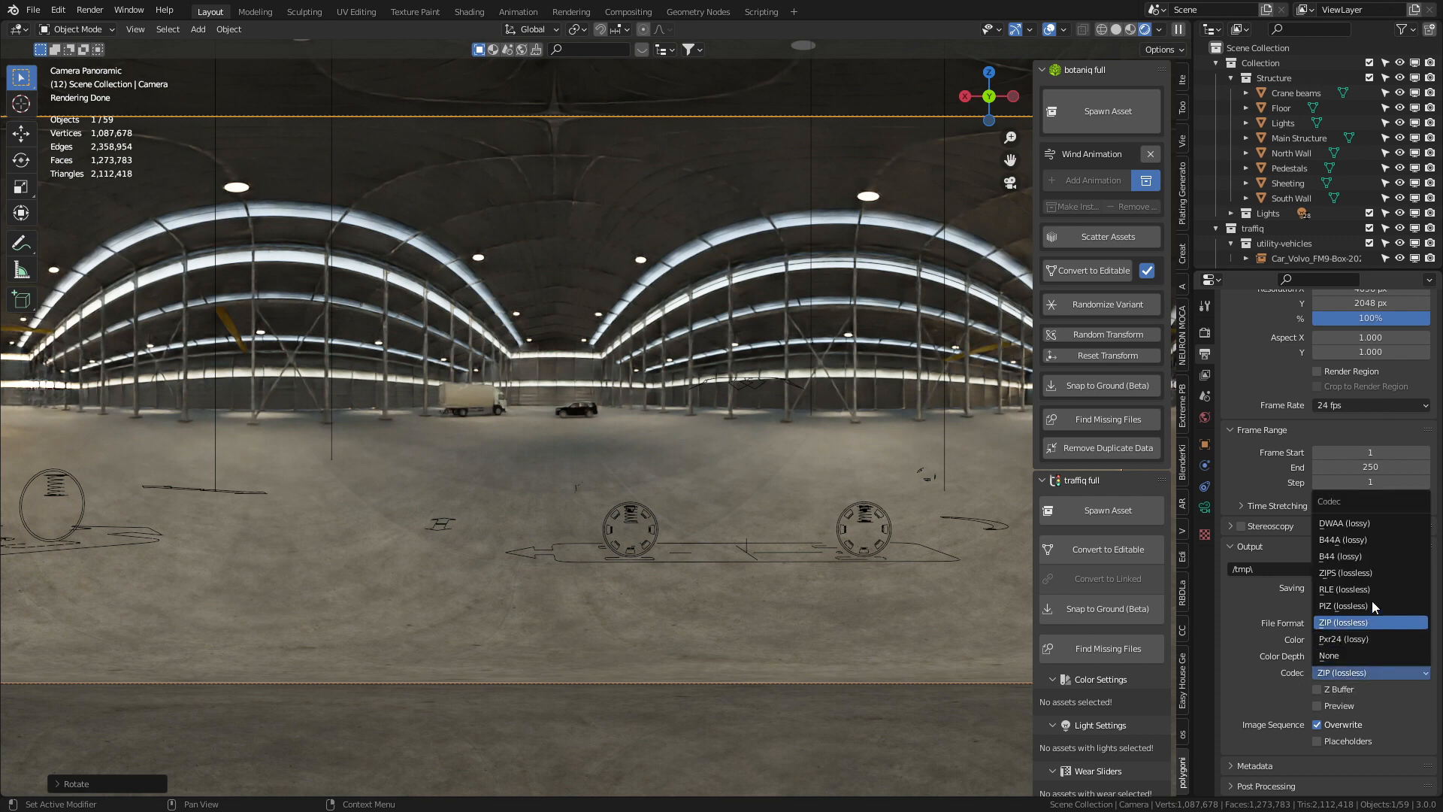
mouse_move(1366, 523)
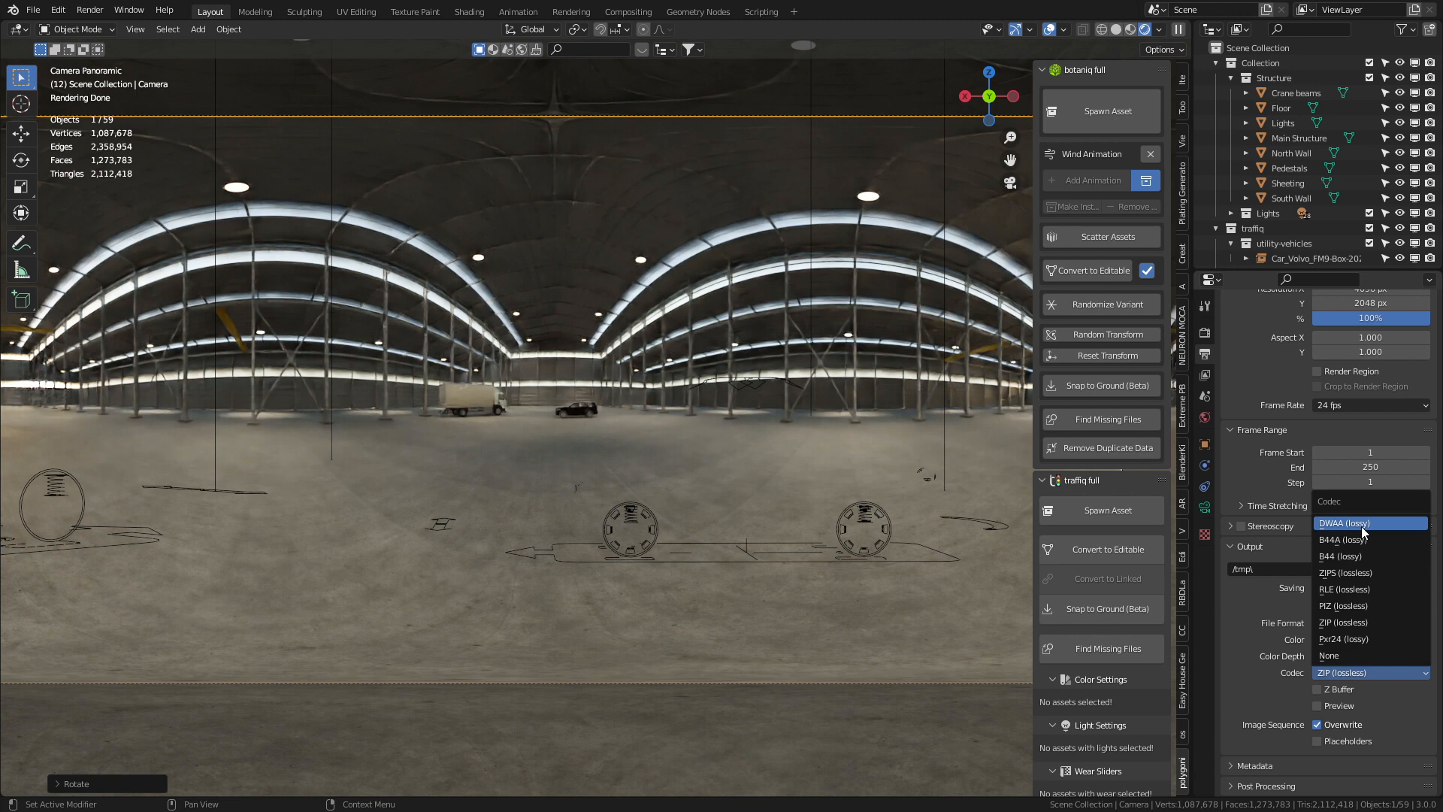
left_click(1343, 523)
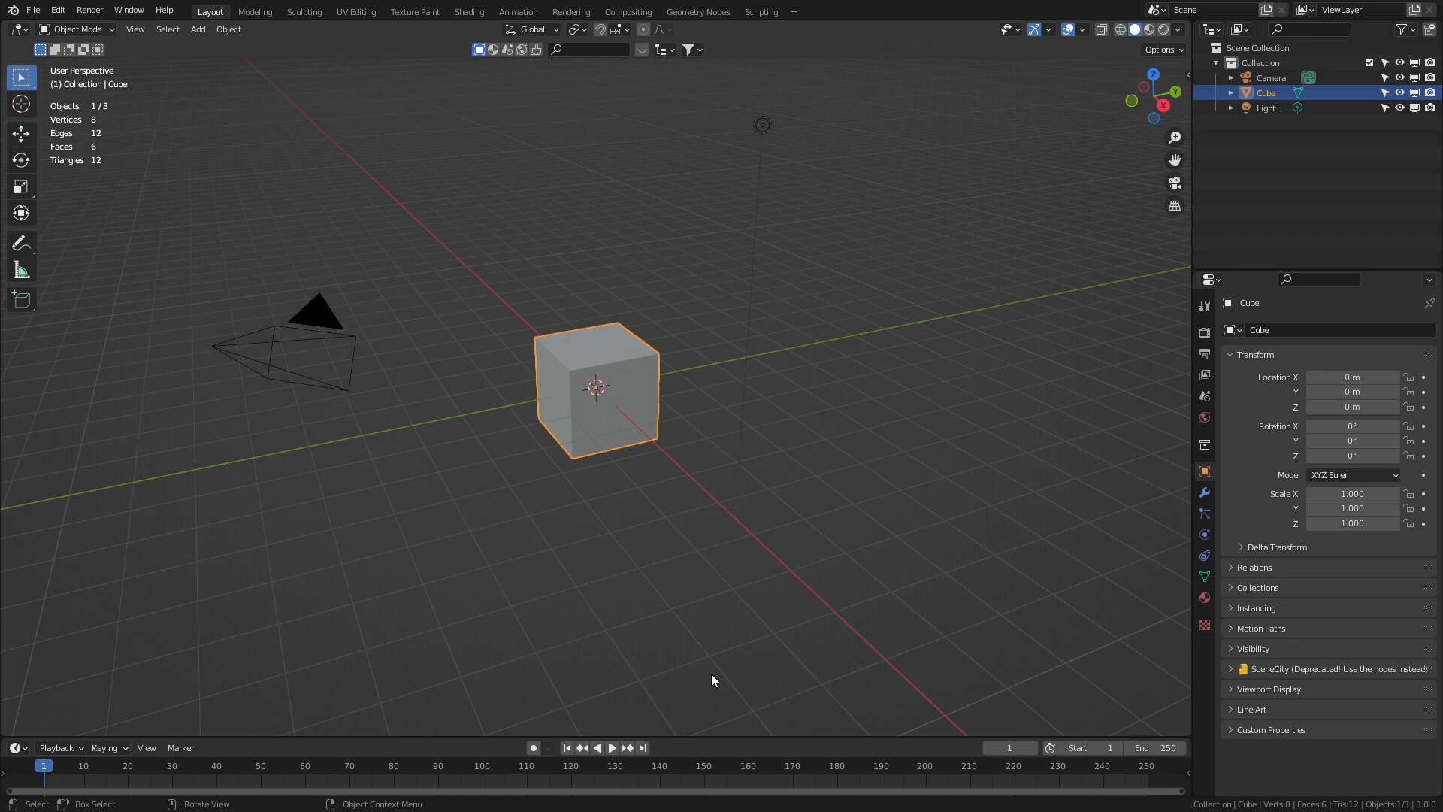
In the Shading workspace's World nodes, add an Environment Texture and link its Color to Background.
left_click(469, 11)
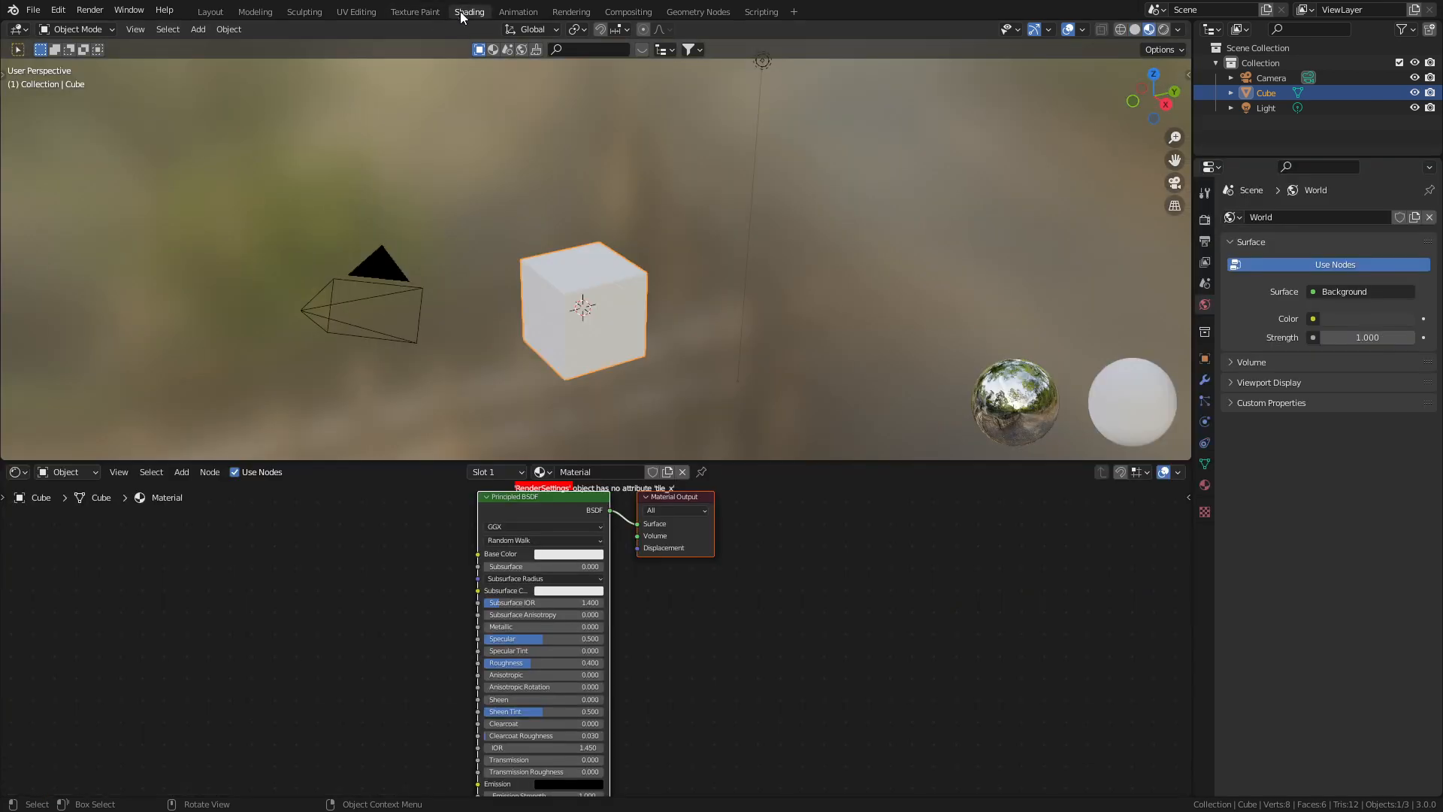
left_click(65, 471)
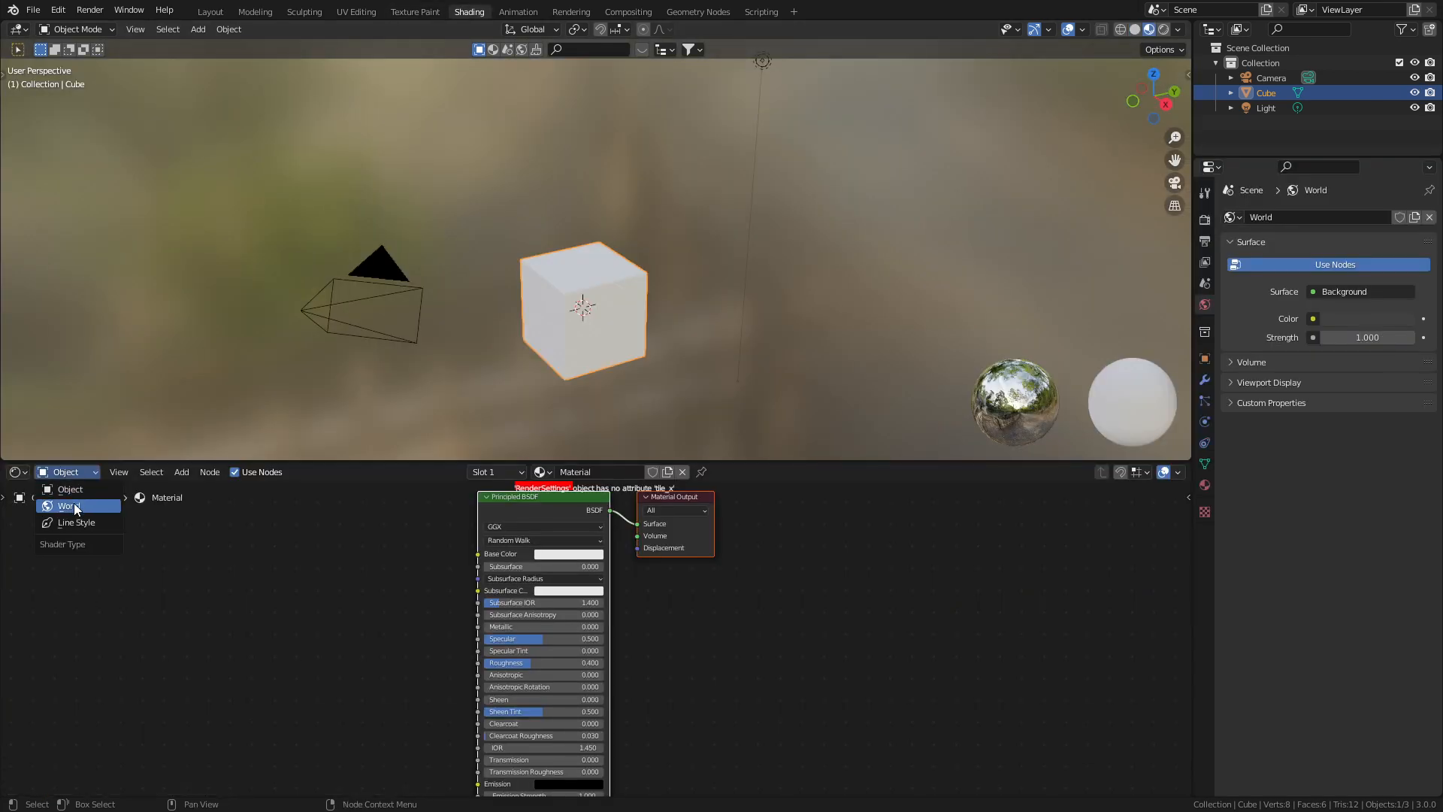
left_click(65, 505)
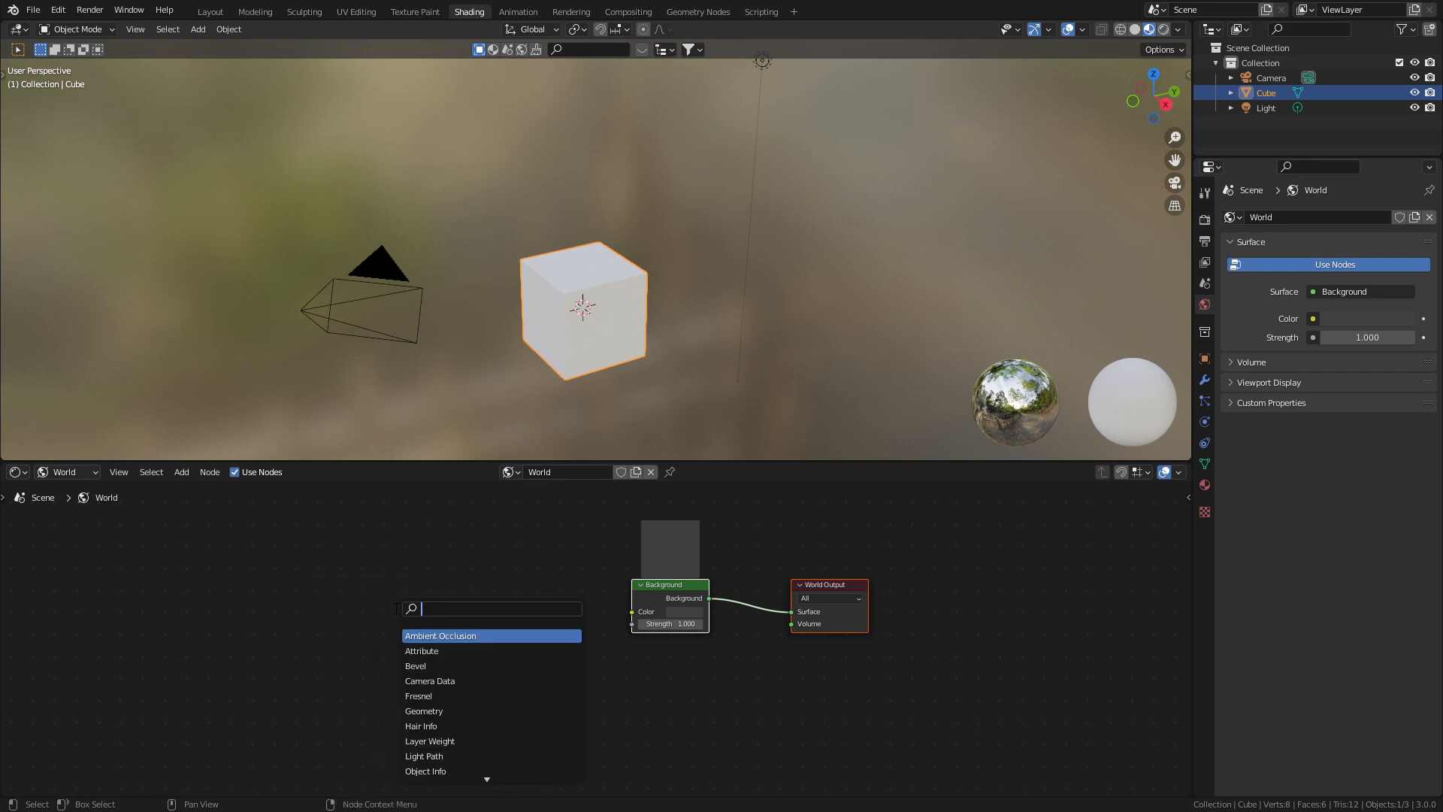
type("ima")
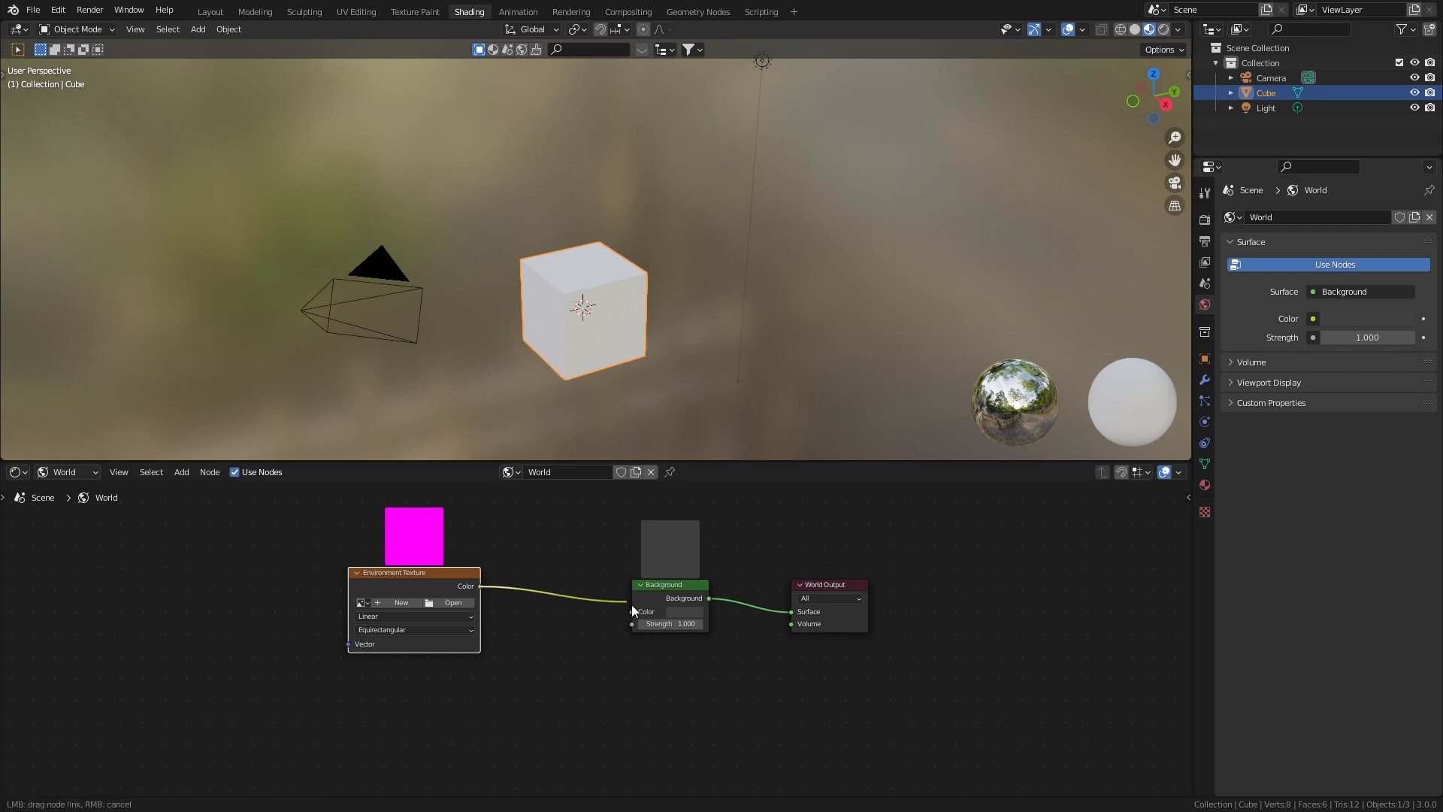
left_click(633, 611)
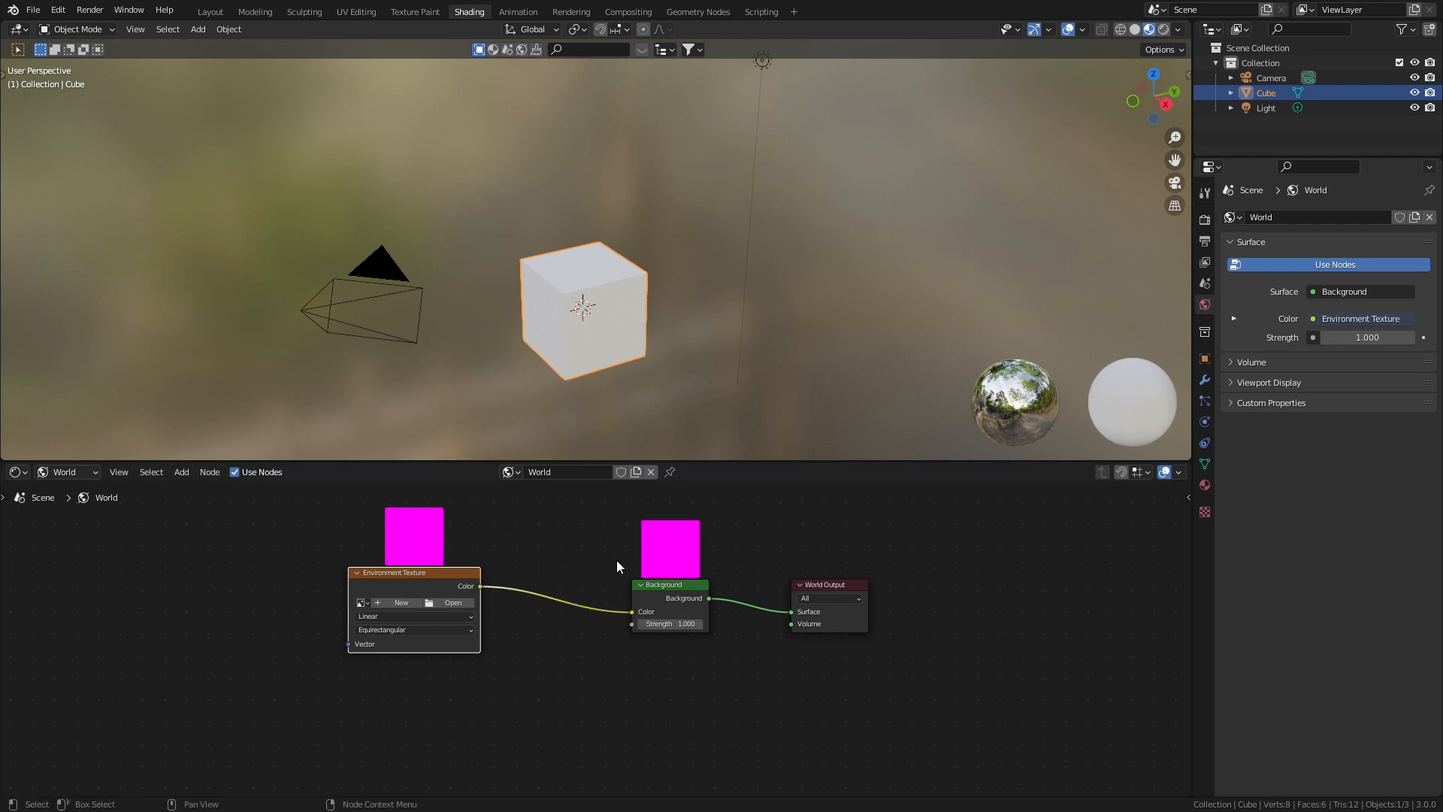
mouse_move(451, 616)
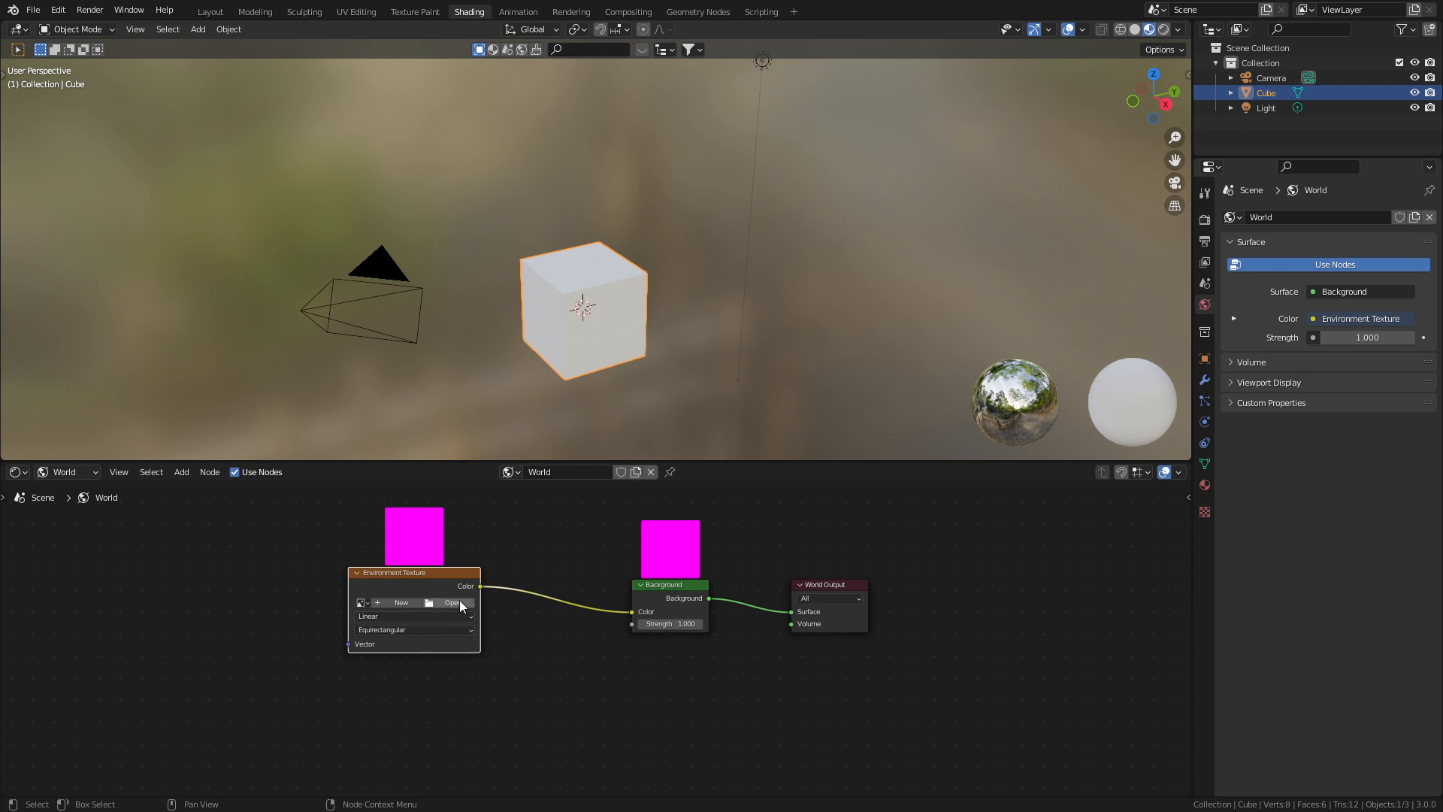
Browse from the Environment Texture node into 3D Stuff > Textures > HDRI for Warehouse.exr.
left_click(451, 603)
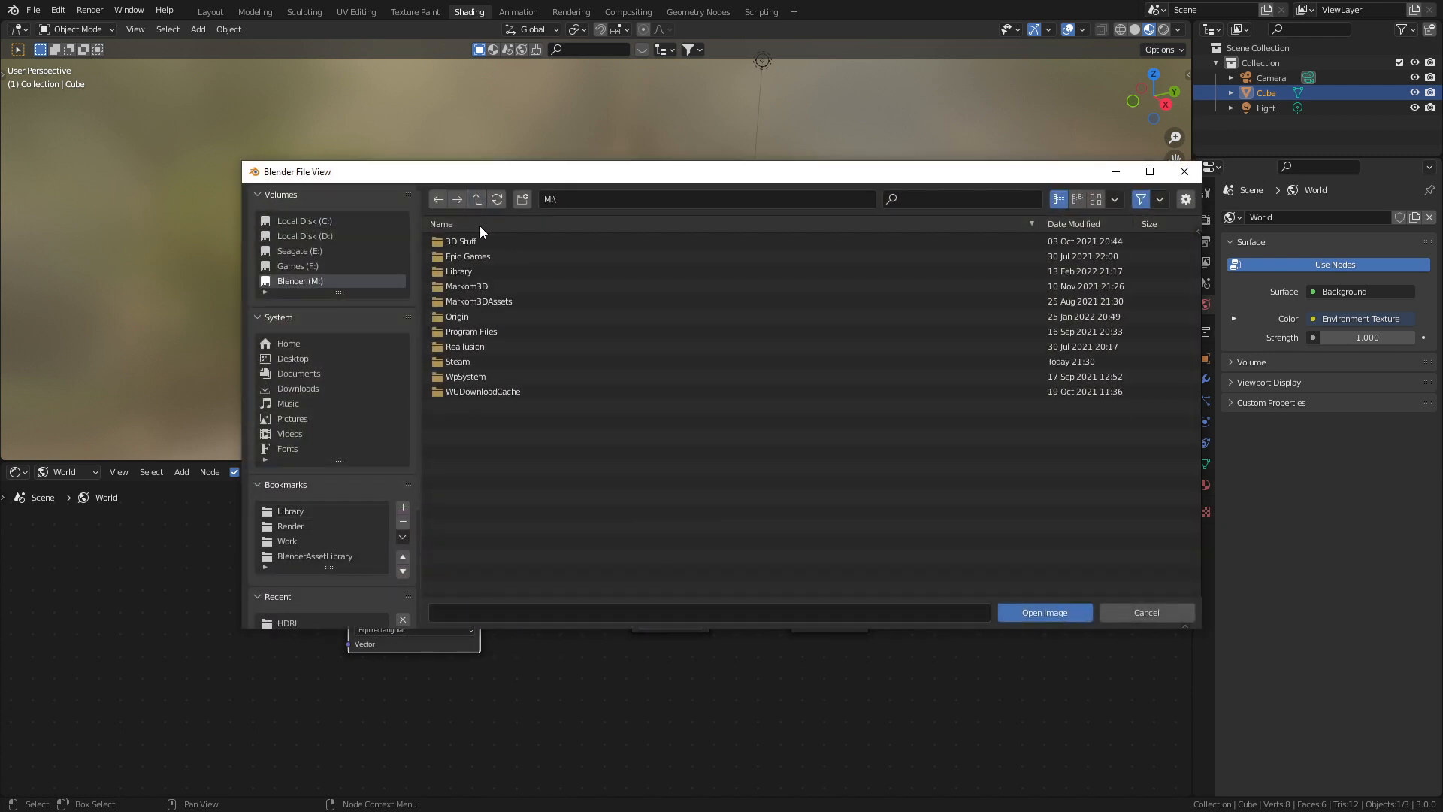
double_click(461, 240)
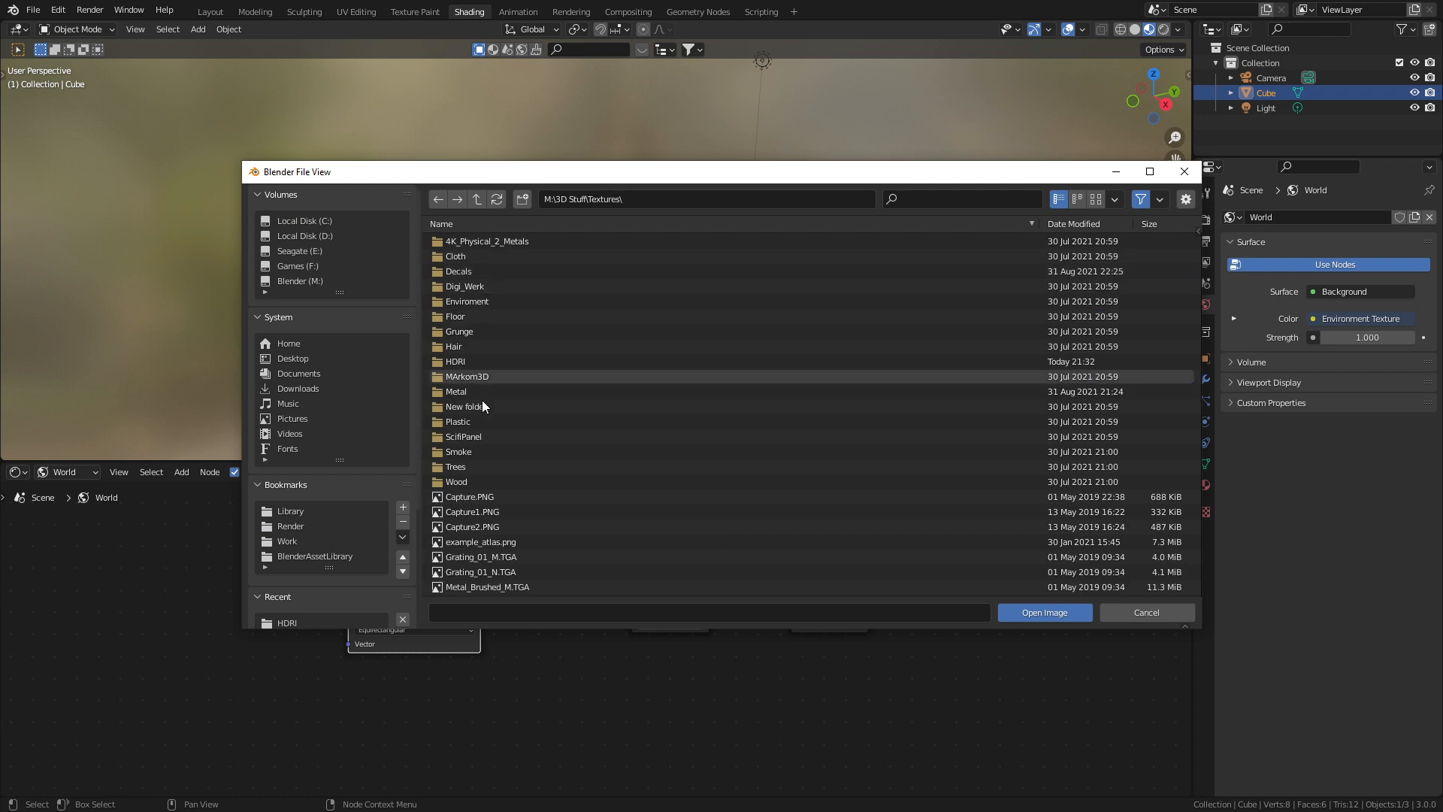
left_click(1043, 611)
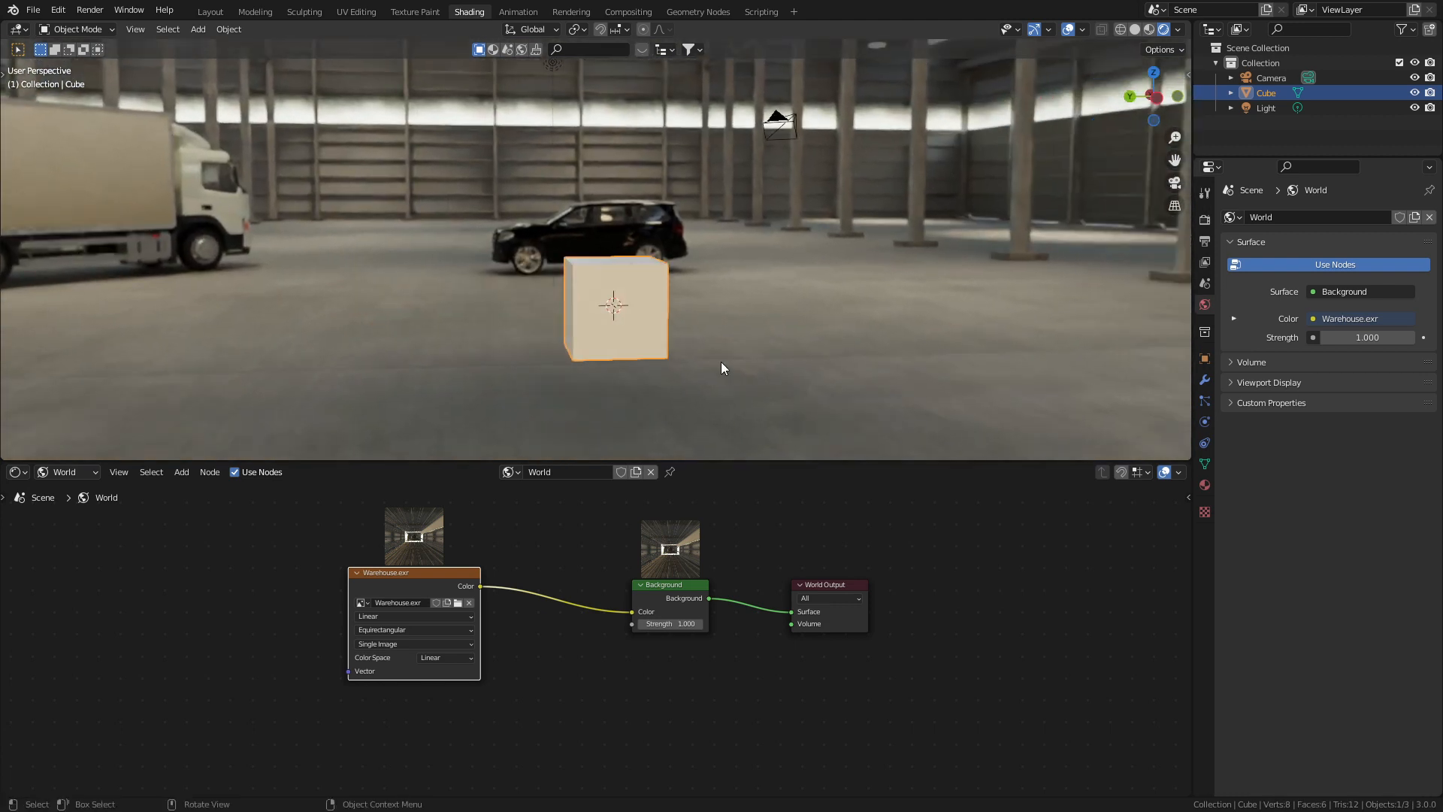
mouse_move(398, 285)
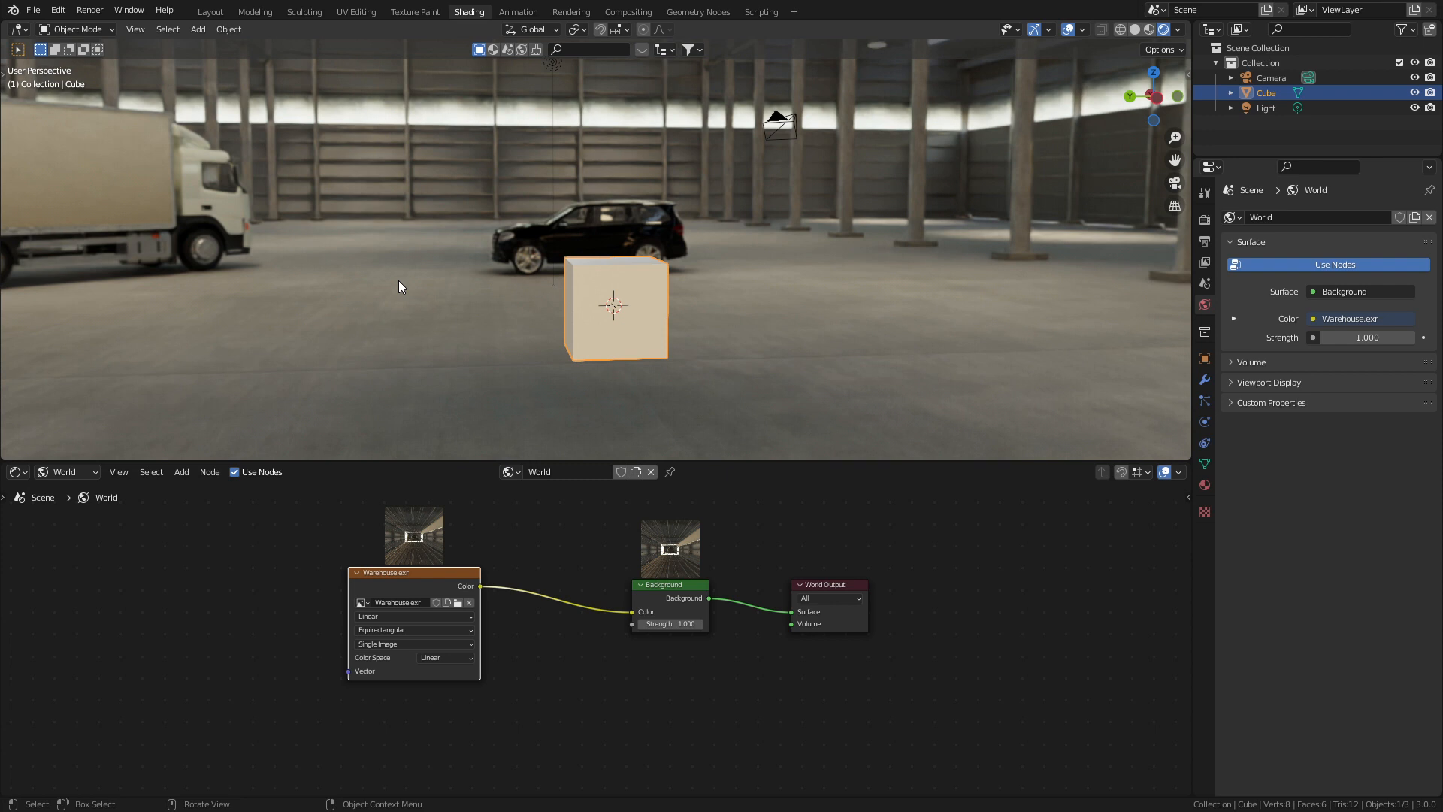
left_click_drag(400, 286, 460, 302)
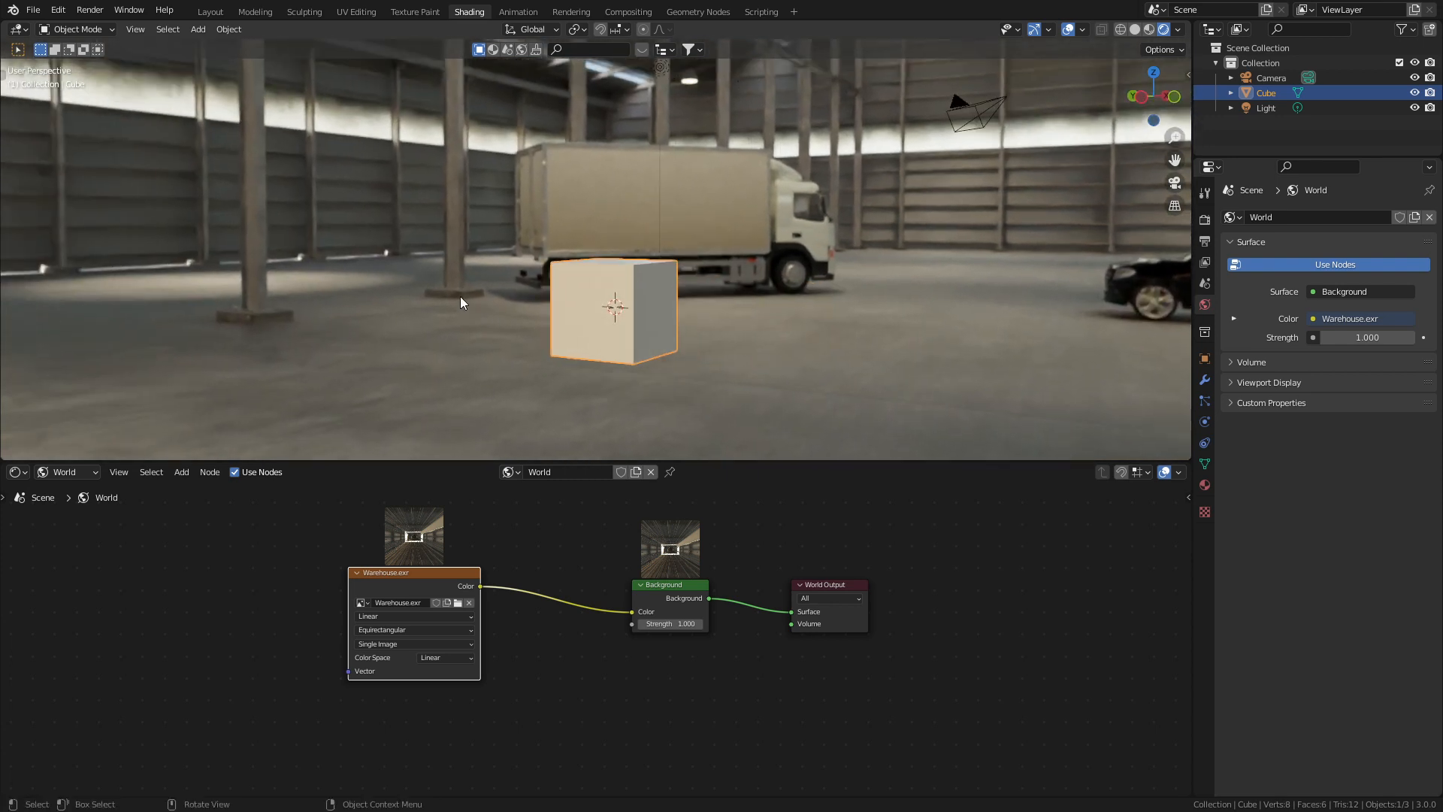